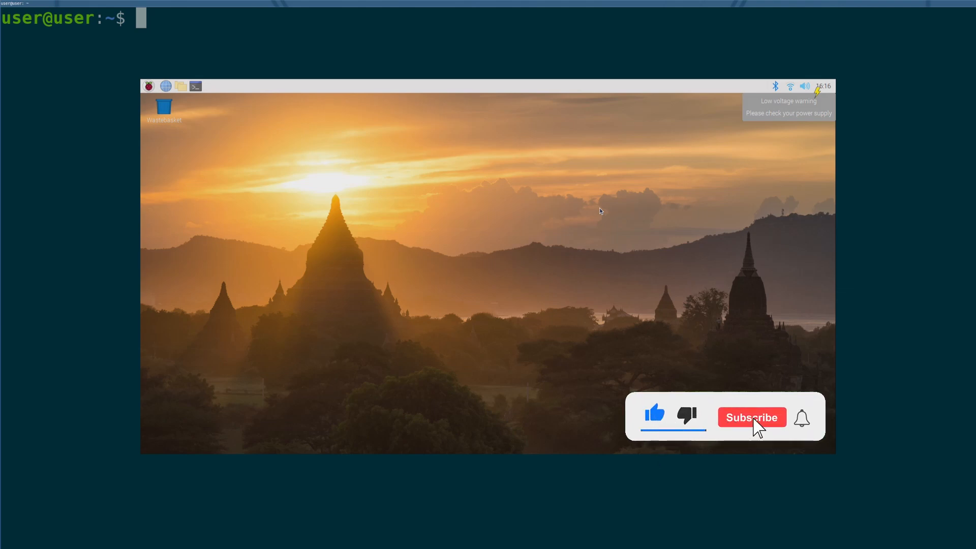
- Change into /proc, list it, and print the TCP socket table with cat /proc/net/tcp
left_click(752, 417)
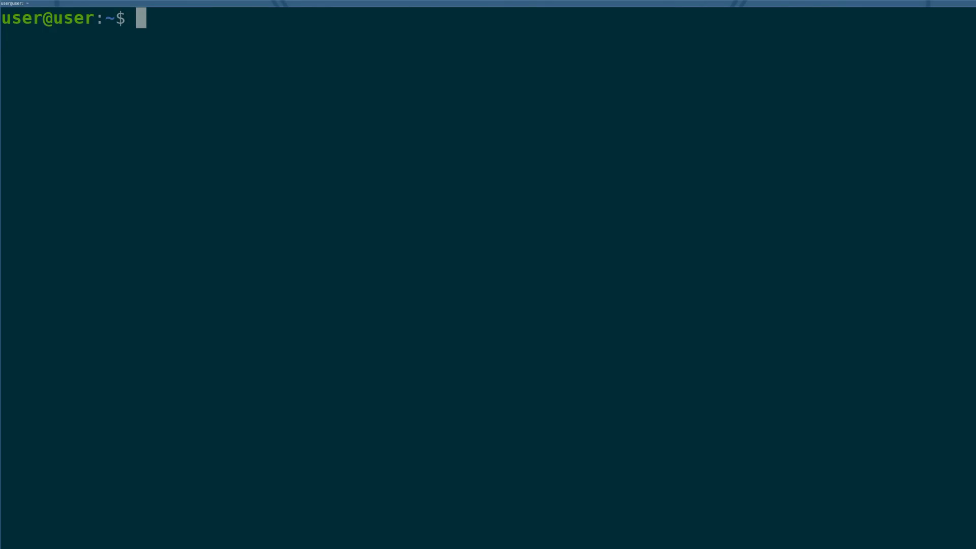
type("cd /proc/")
type("ls")
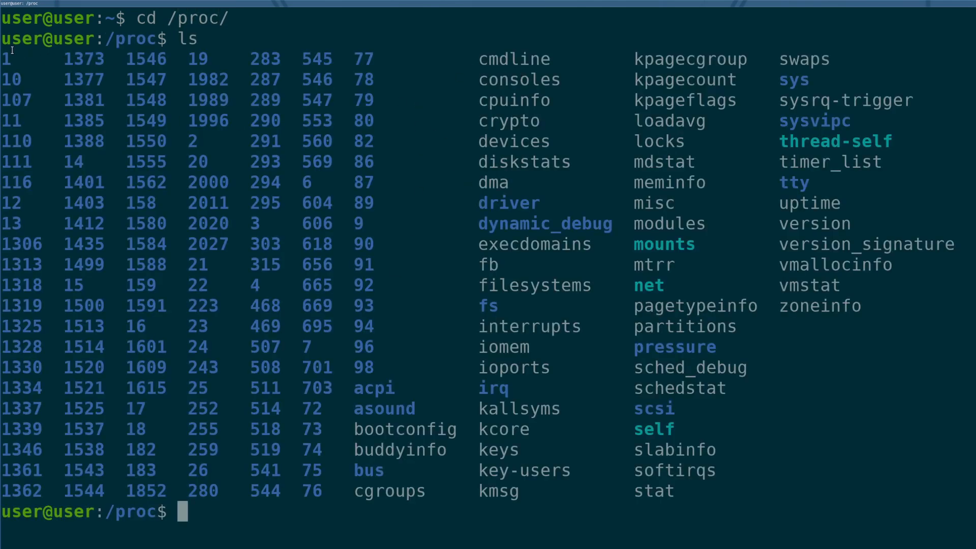
left_click_drag(0, 59, 672, 492)
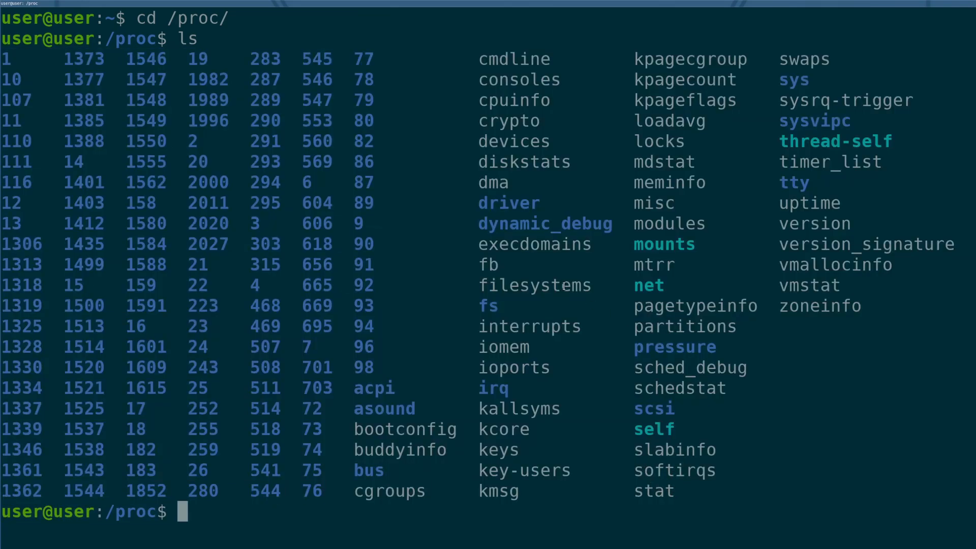
type("cat /proc/net/")
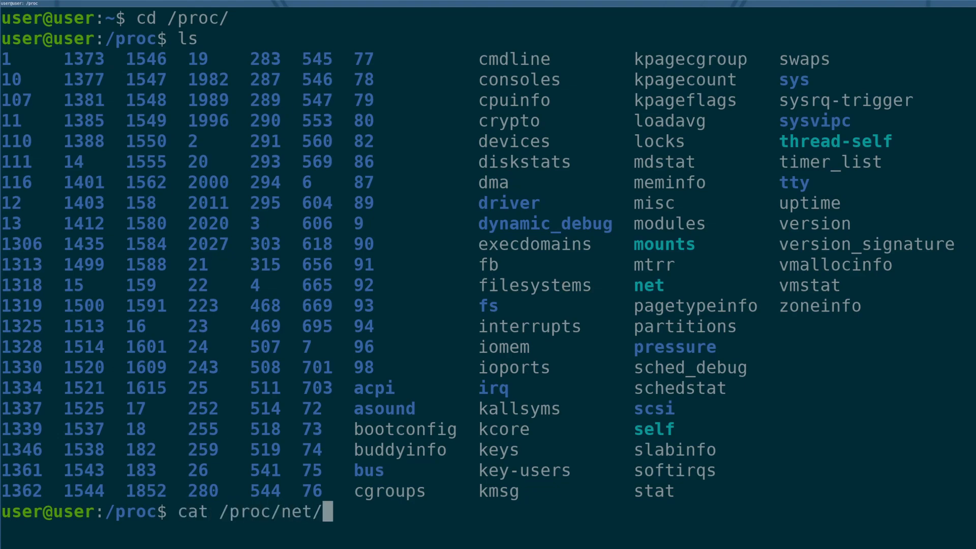
type("tcp")
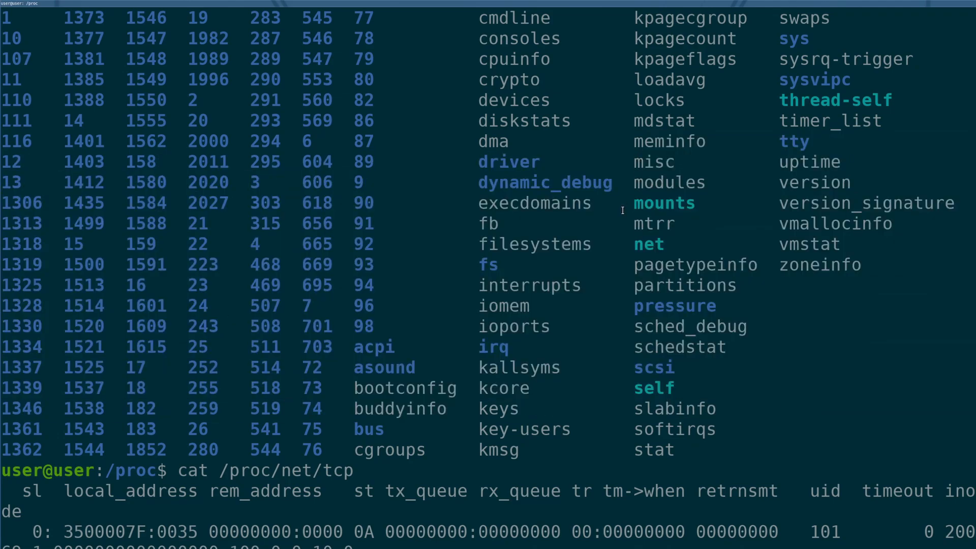
mouse_move(616, 214)
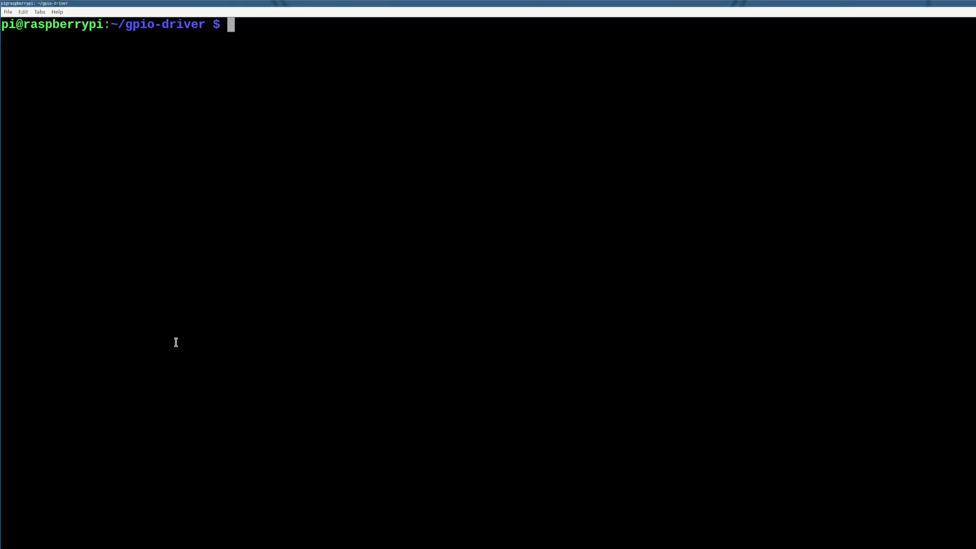
- Open lll-gpio-driver.c in Vim and scroll down to the init, exit and module declarations
type("vim gpi")
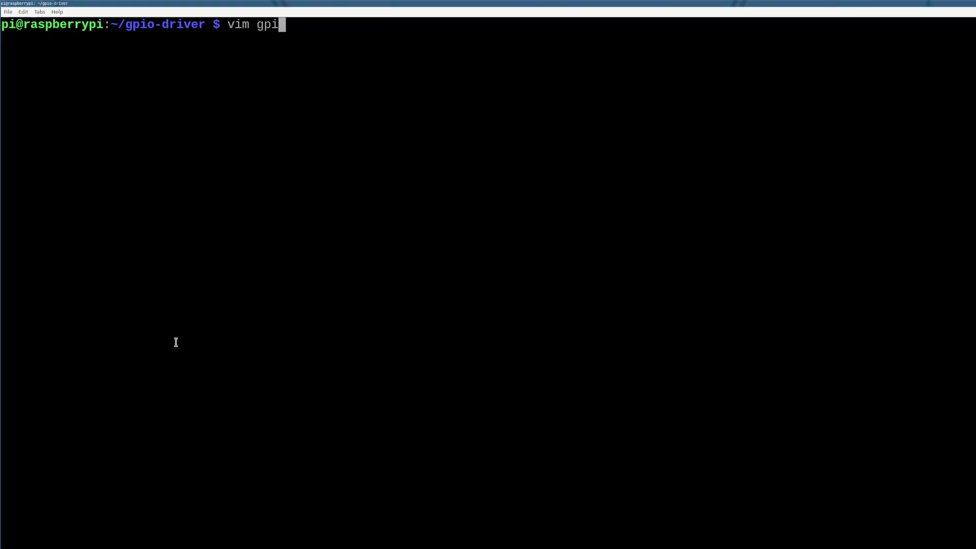
type("lll-gpio-driver.c")
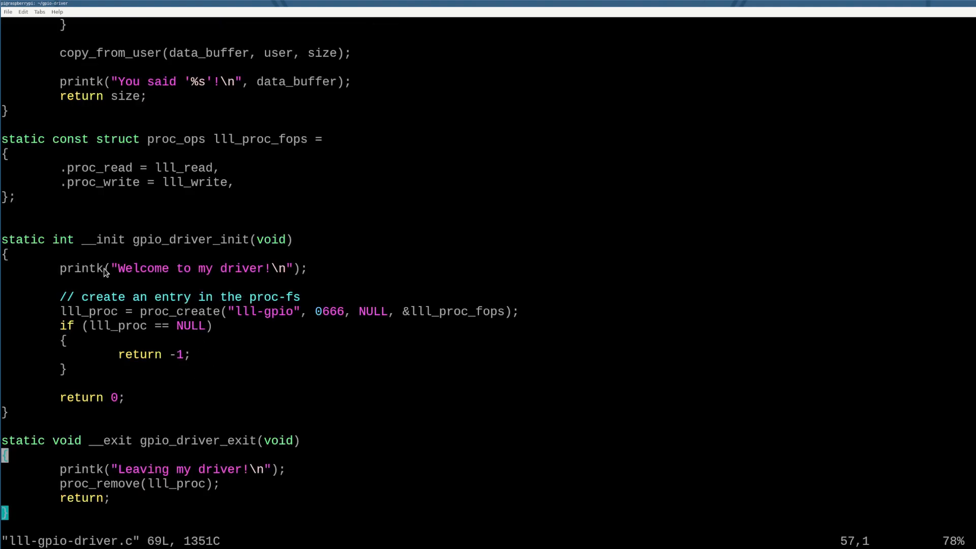
scroll("down", 3)
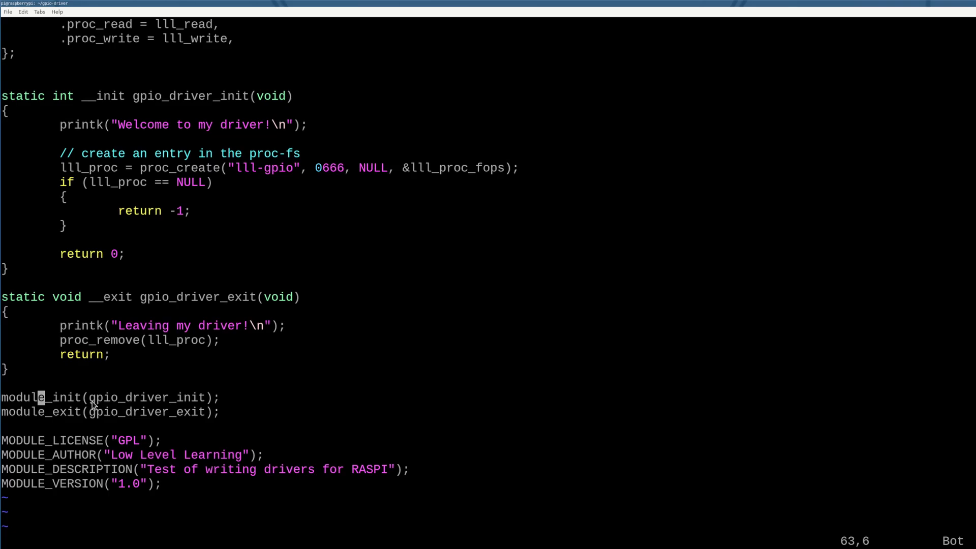
mouse_move(99, 409)
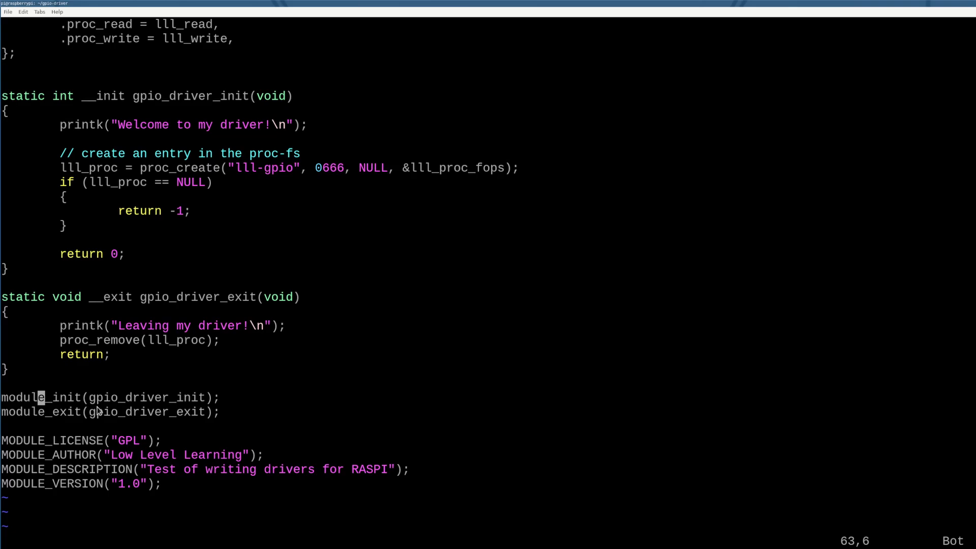
mouse_move(197, 418)
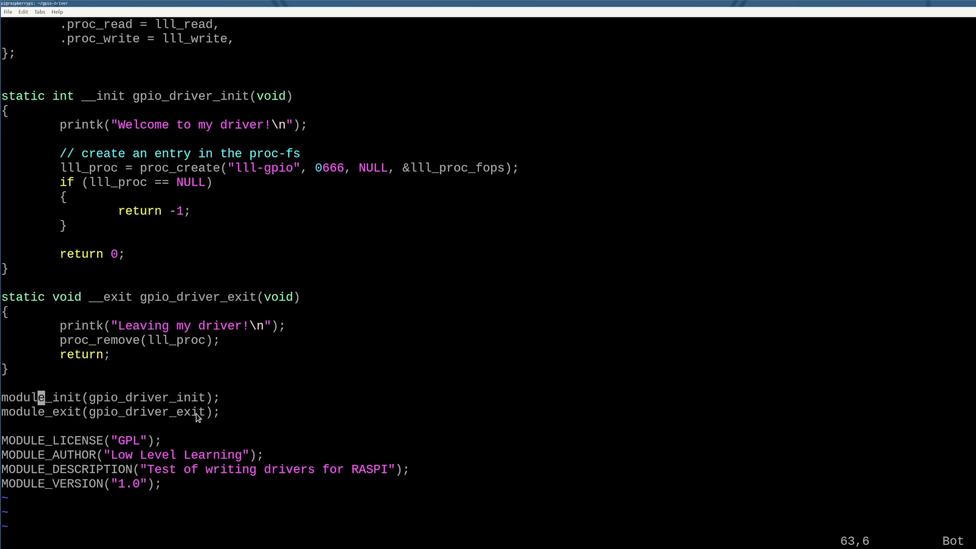
mouse_move(126, 402)
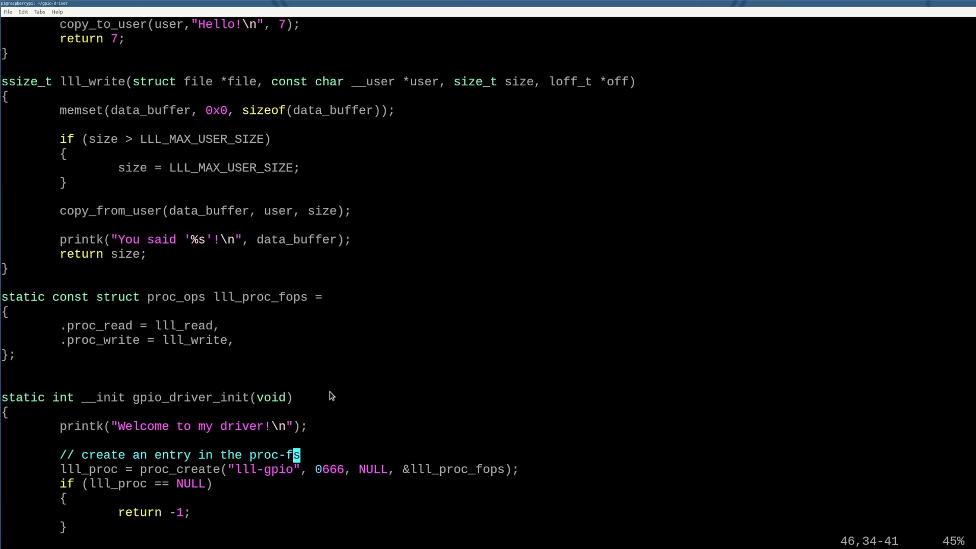
mouse_move(303, 462)
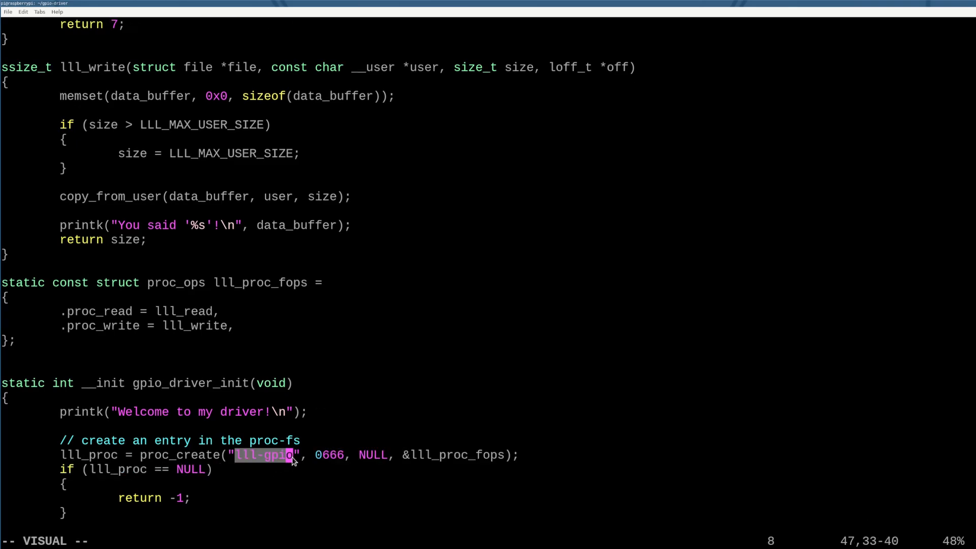
mouse_move(255, 443)
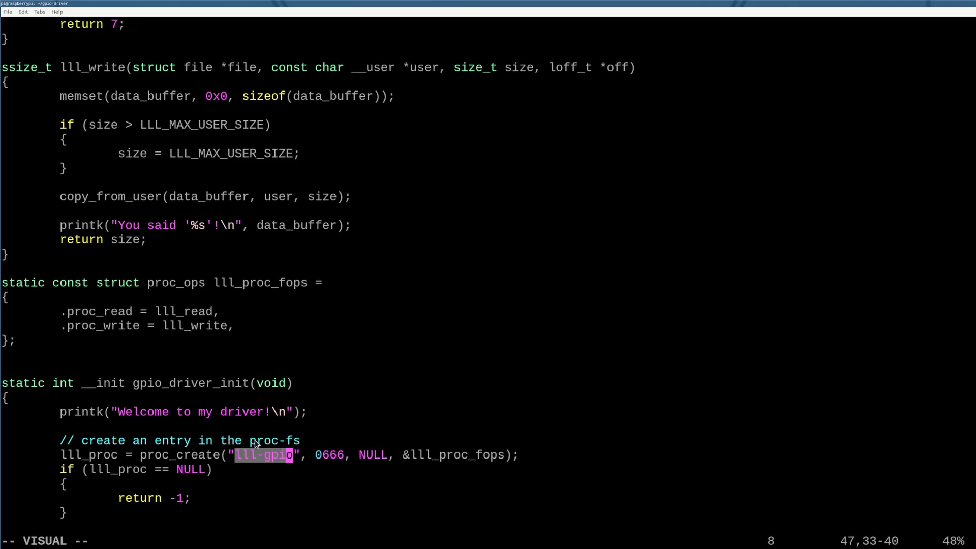
scroll("down", 3)
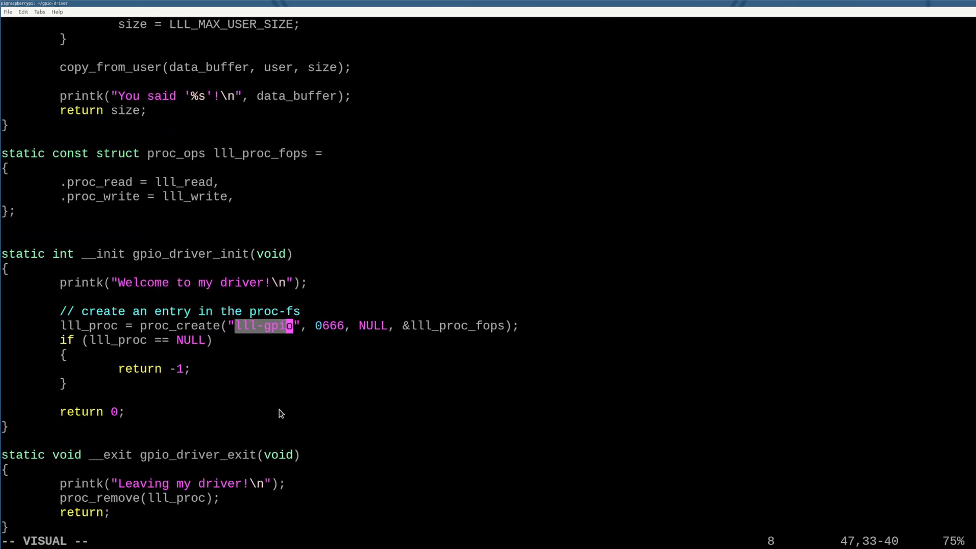
scroll("down", 3)
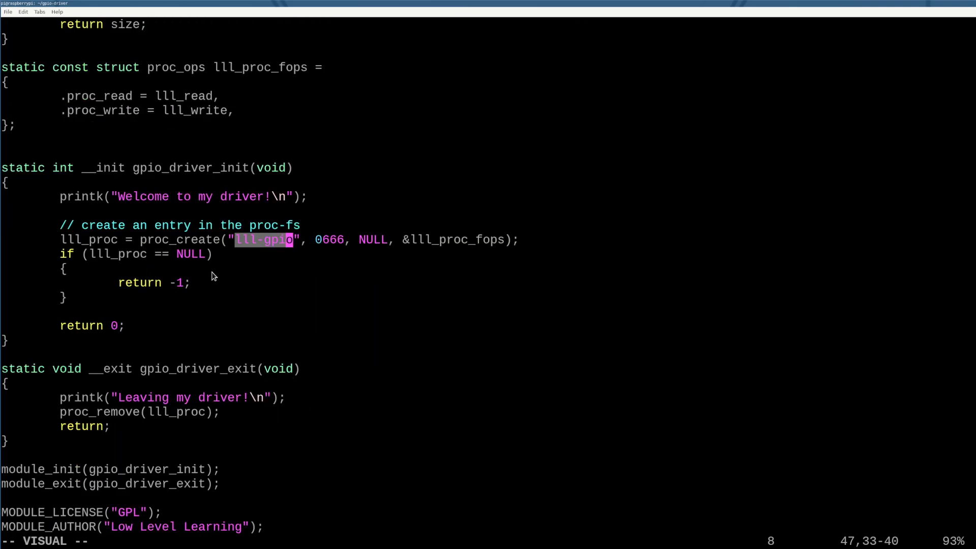
key("Escape")
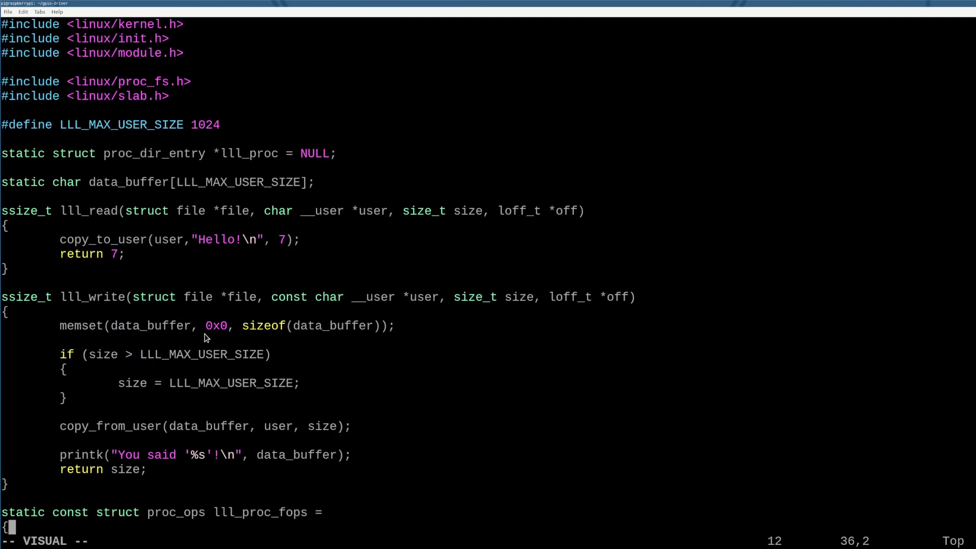
double_click(152, 154)
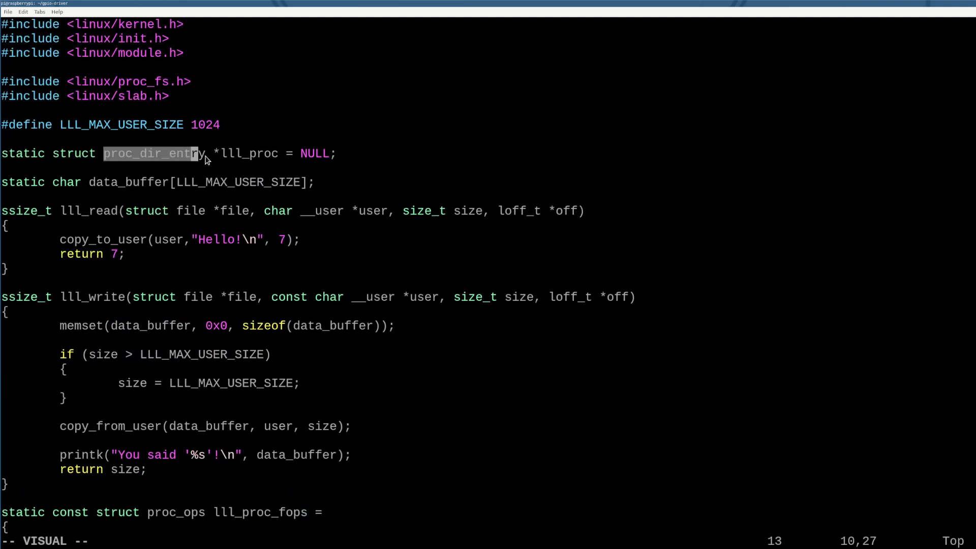
key("Escape")
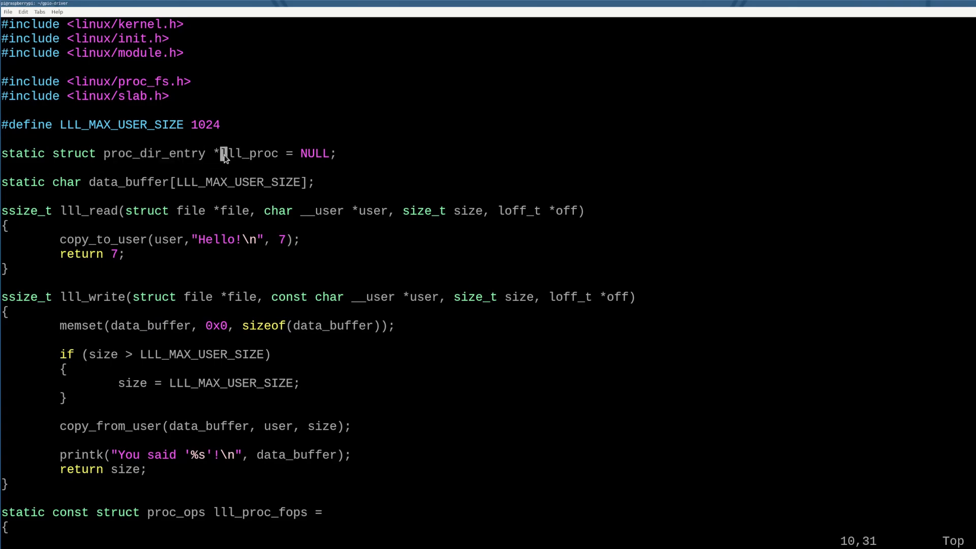
mouse_move(251, 314)
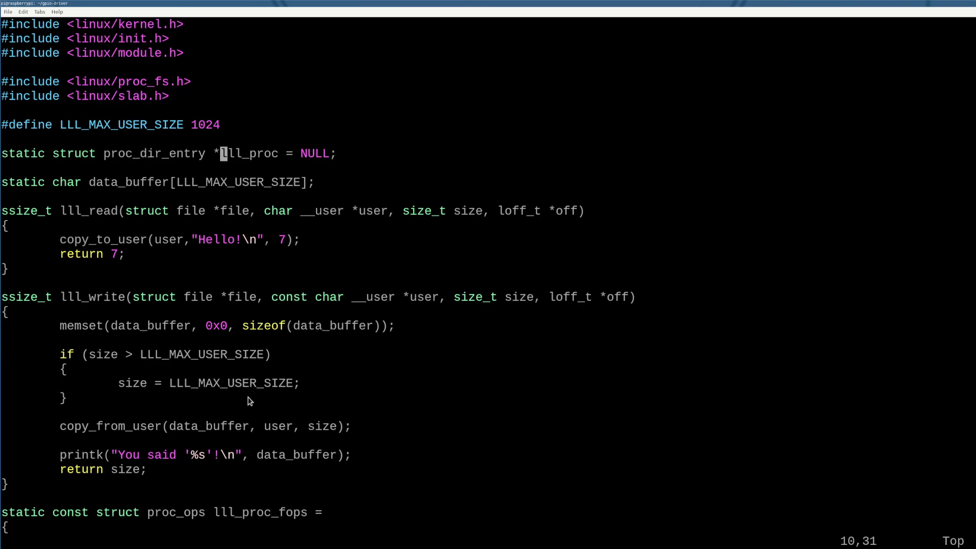
scroll("down", 3)
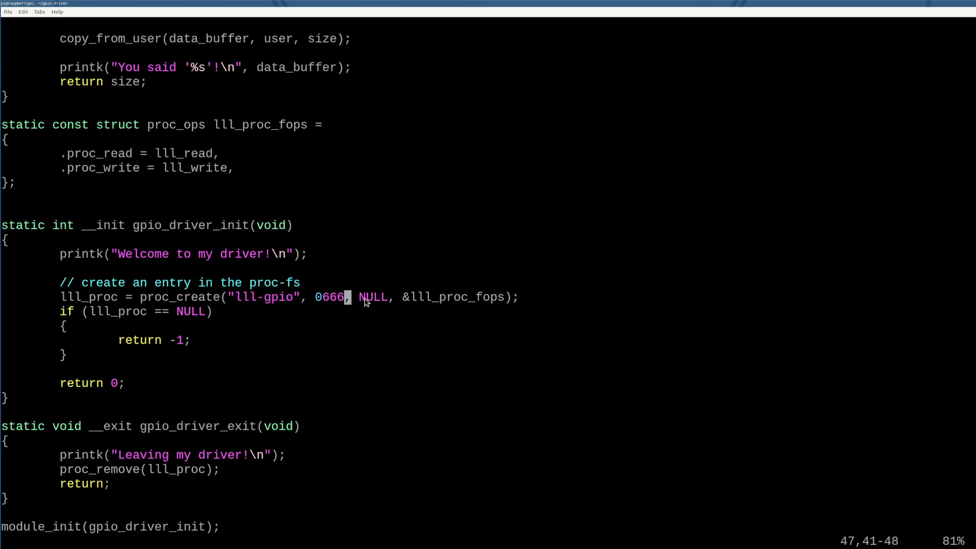
key("v")
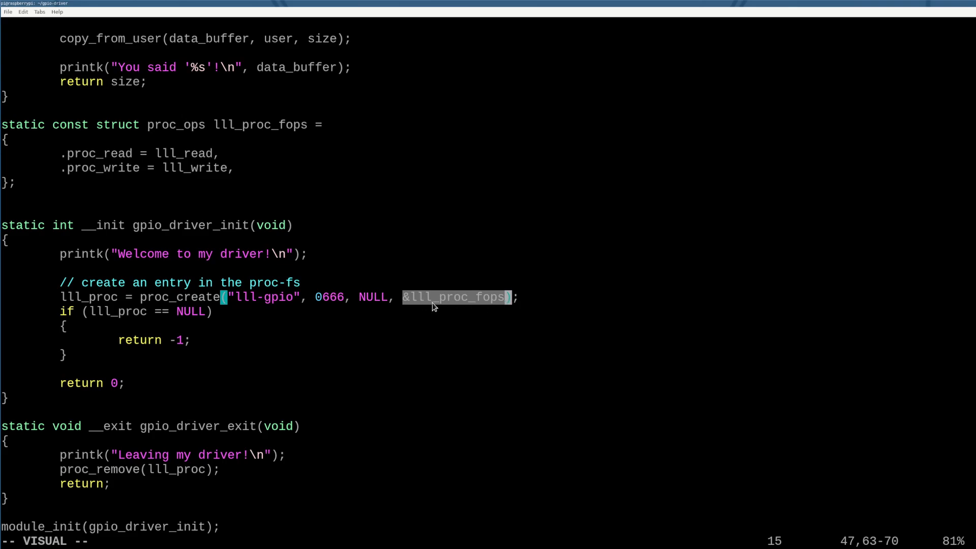
mouse_move(392, 290)
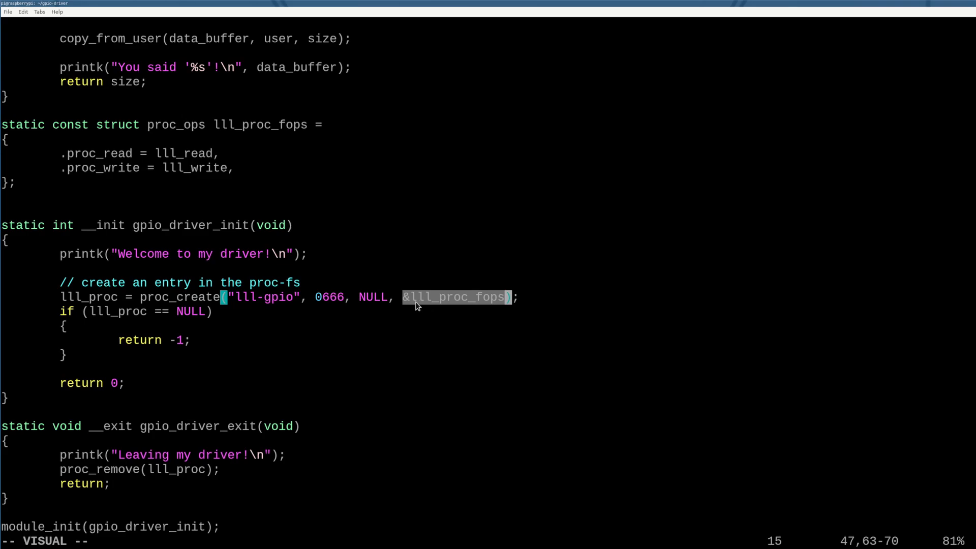
key("Escape")
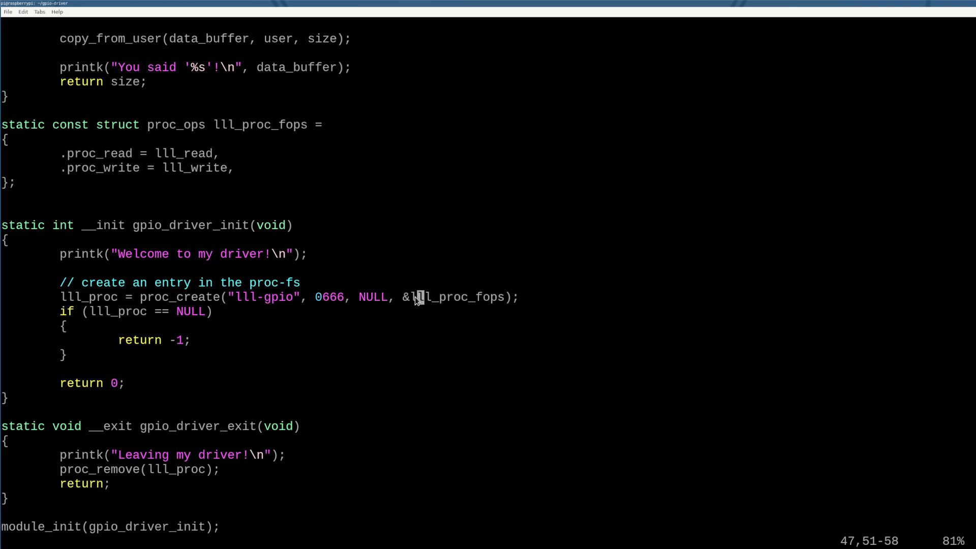
key("v")
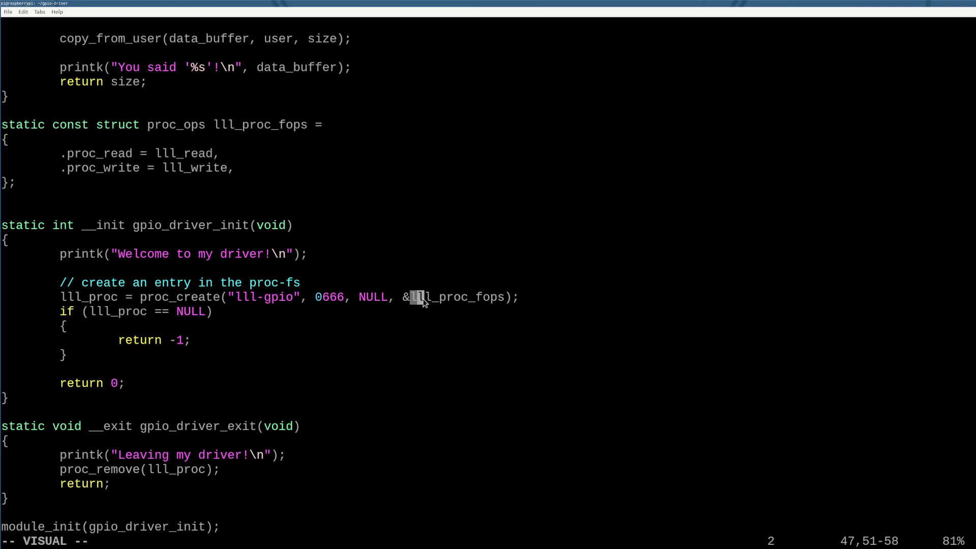
key("e")
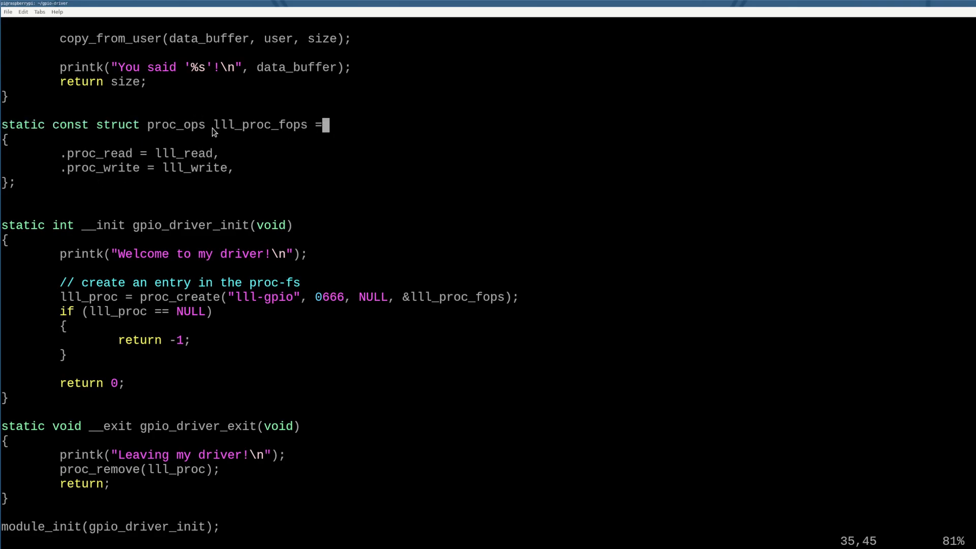
double_click(99, 154)
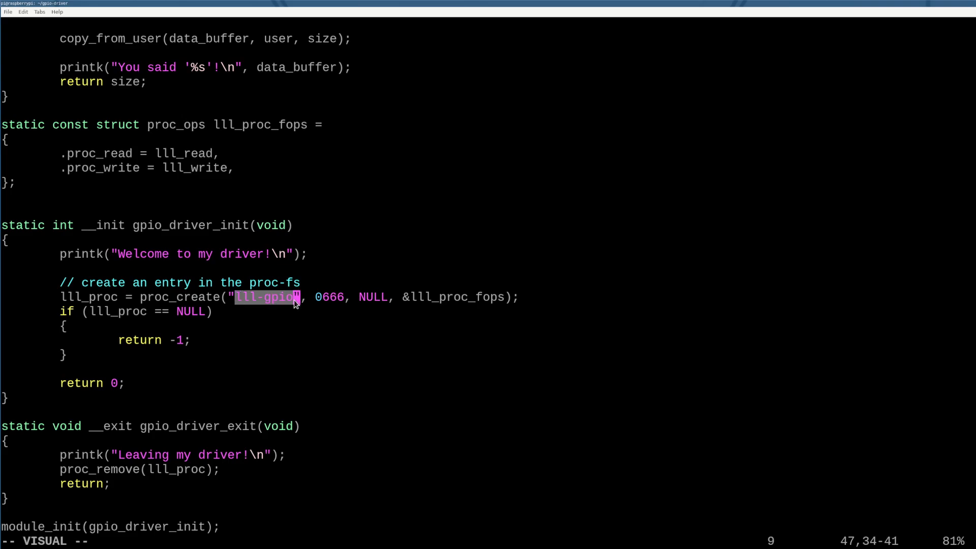
mouse_move(289, 304)
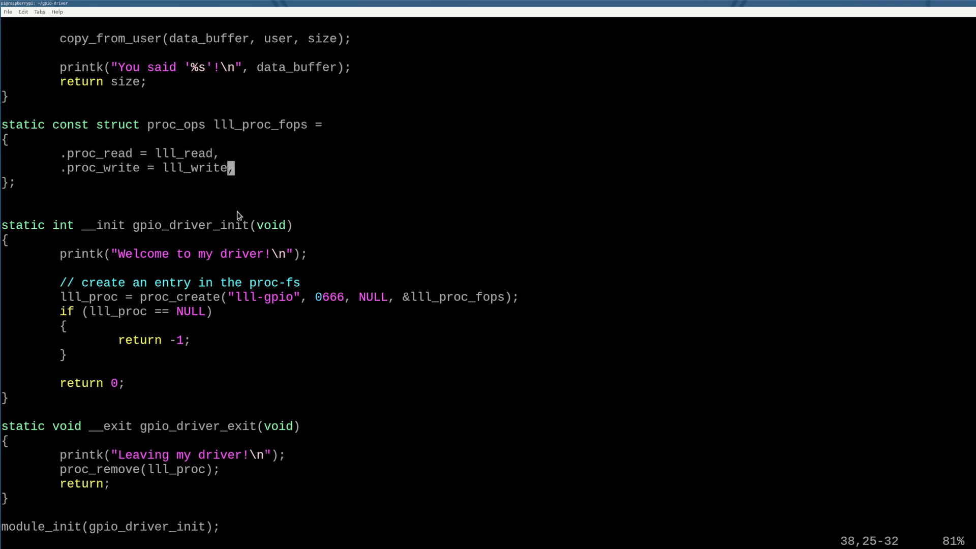
mouse_move(220, 243)
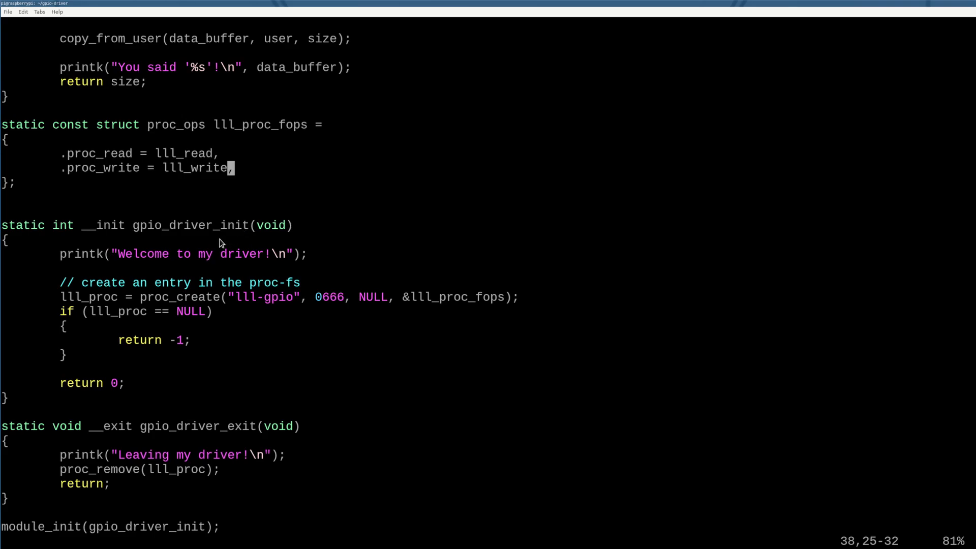
mouse_move(203, 260)
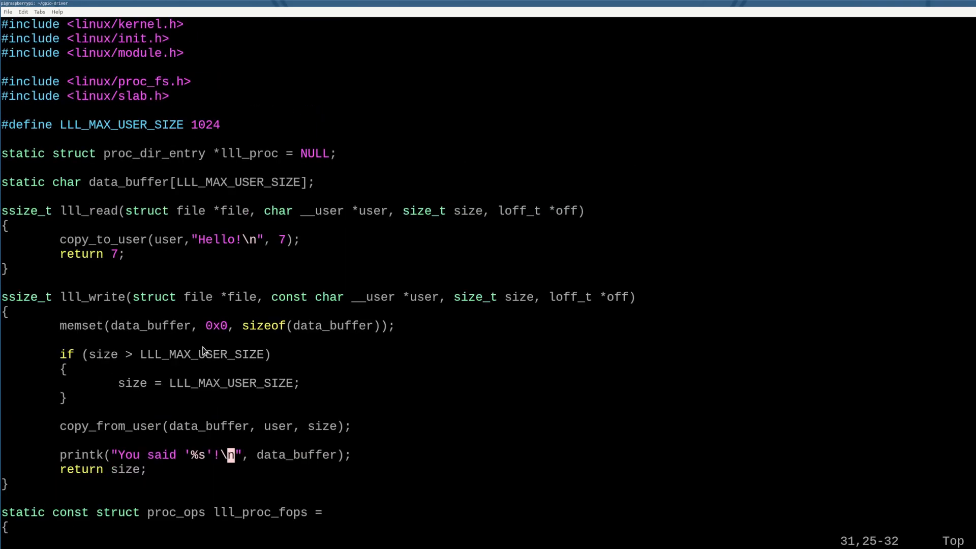
mouse_move(65, 216)
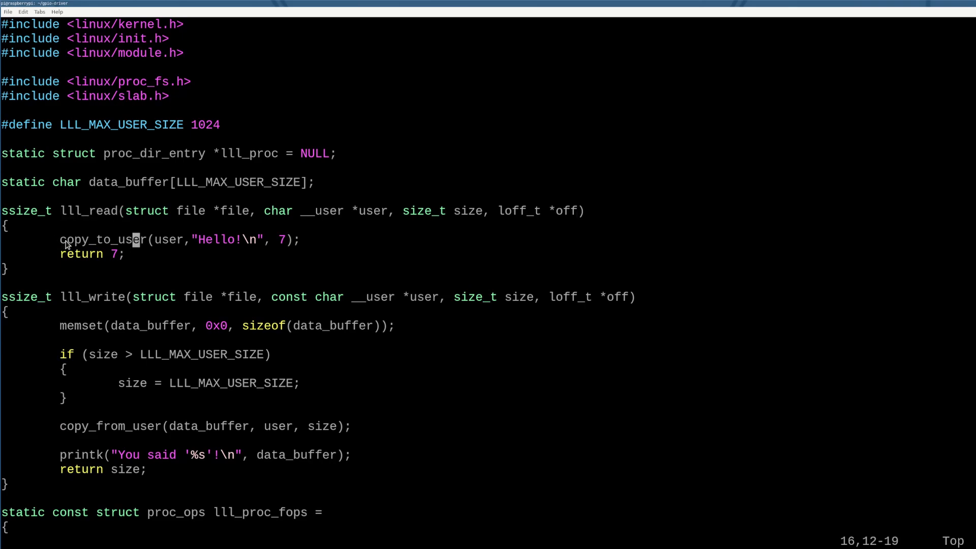
key("v")
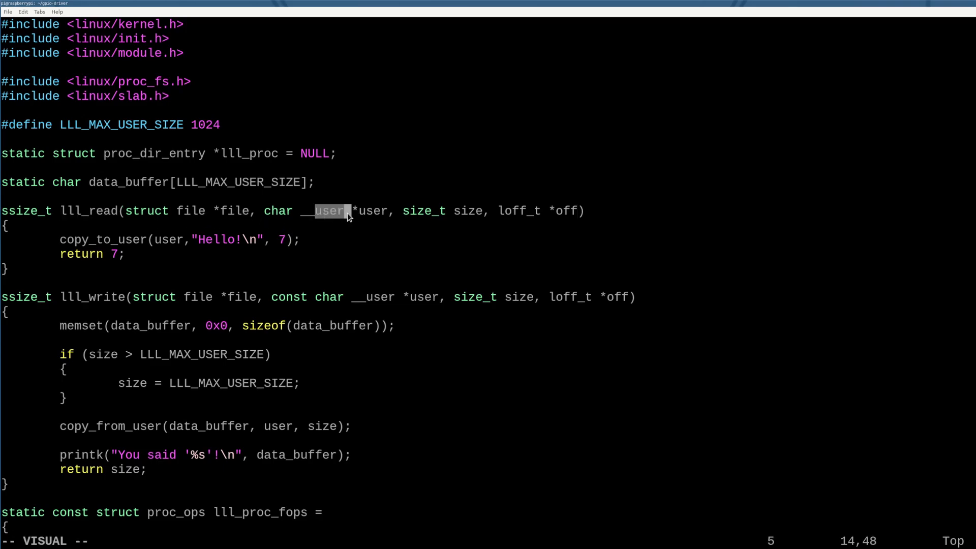
key("Escape")
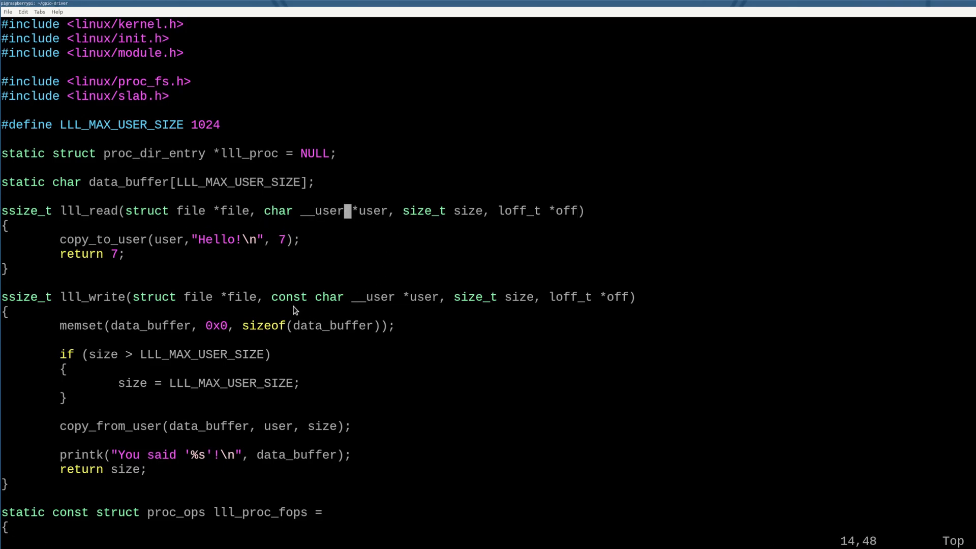
mouse_move(290, 252)
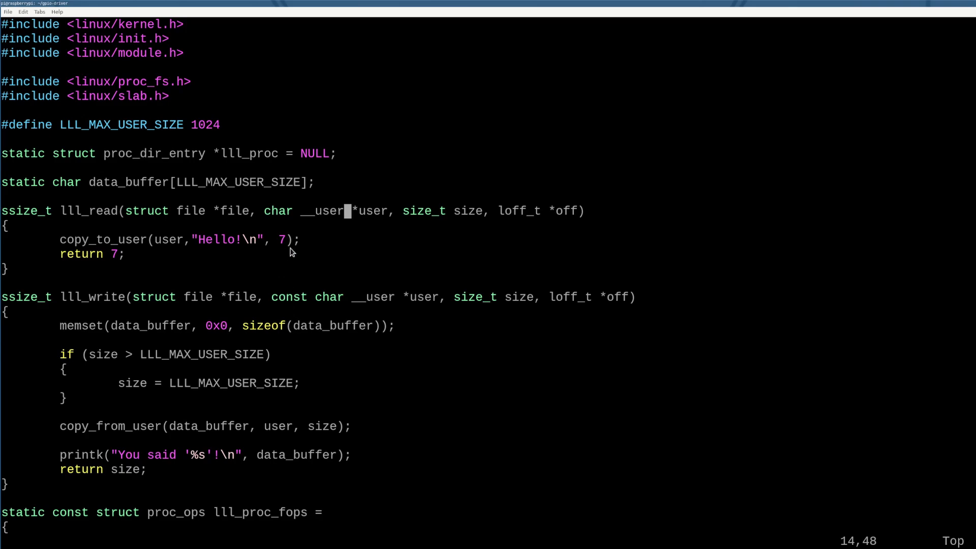
mouse_move(313, 240)
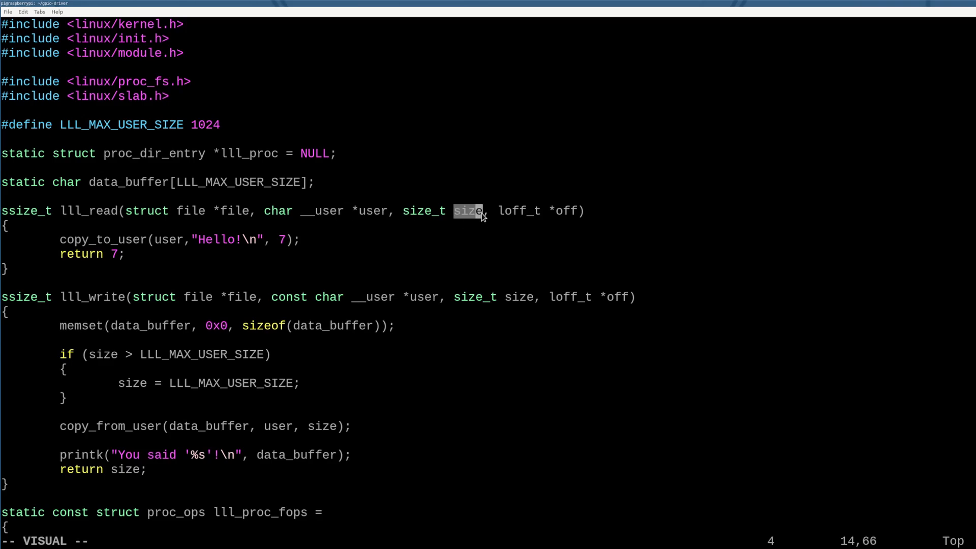
key("Escape")
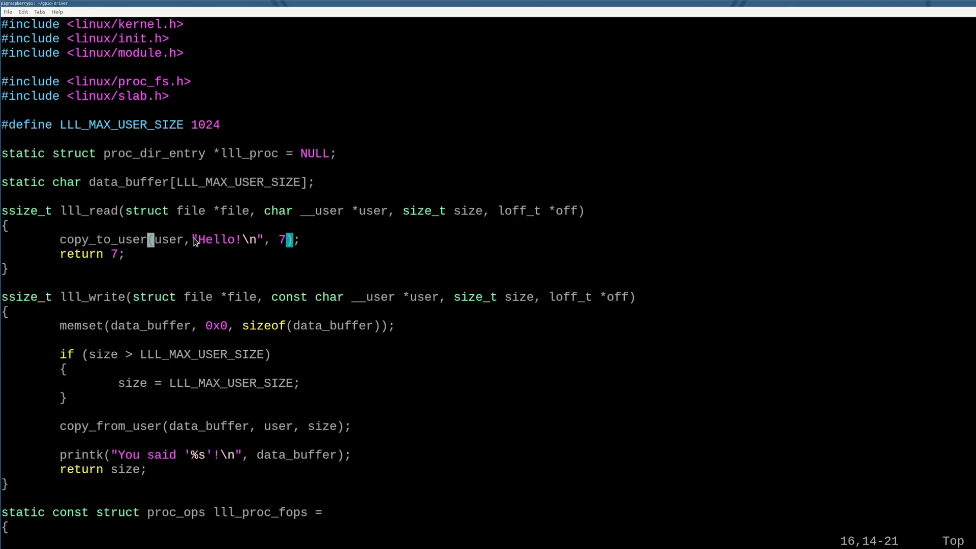
mouse_move(178, 245)
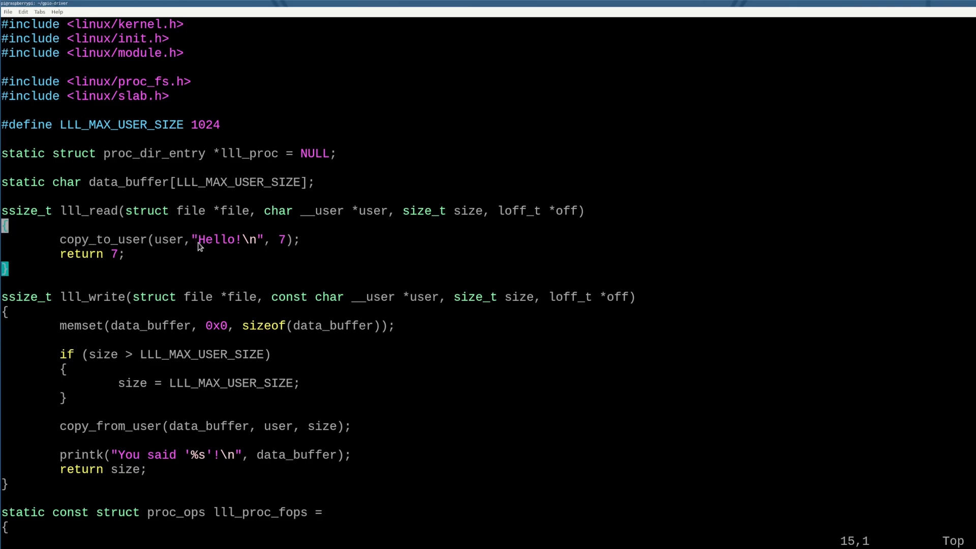
left_click(282, 240)
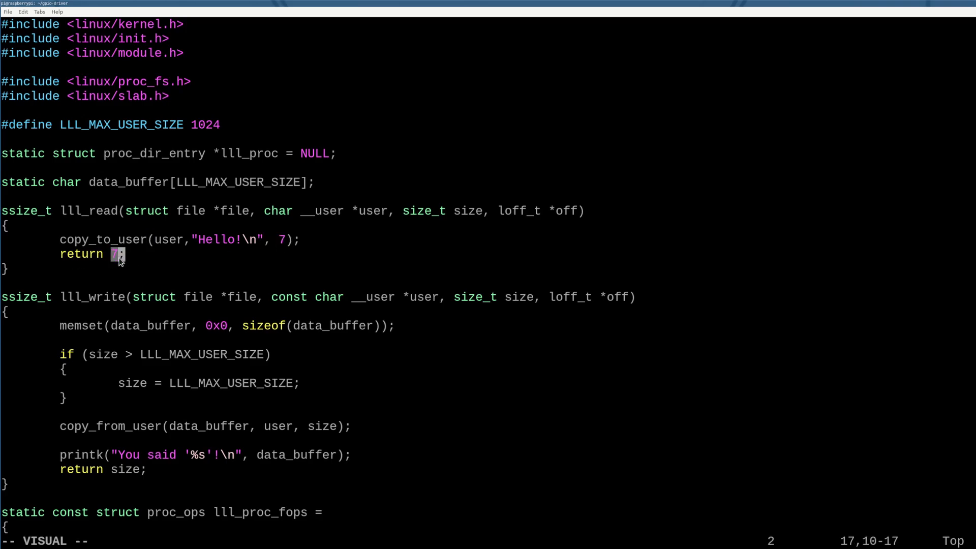
key("Escape")
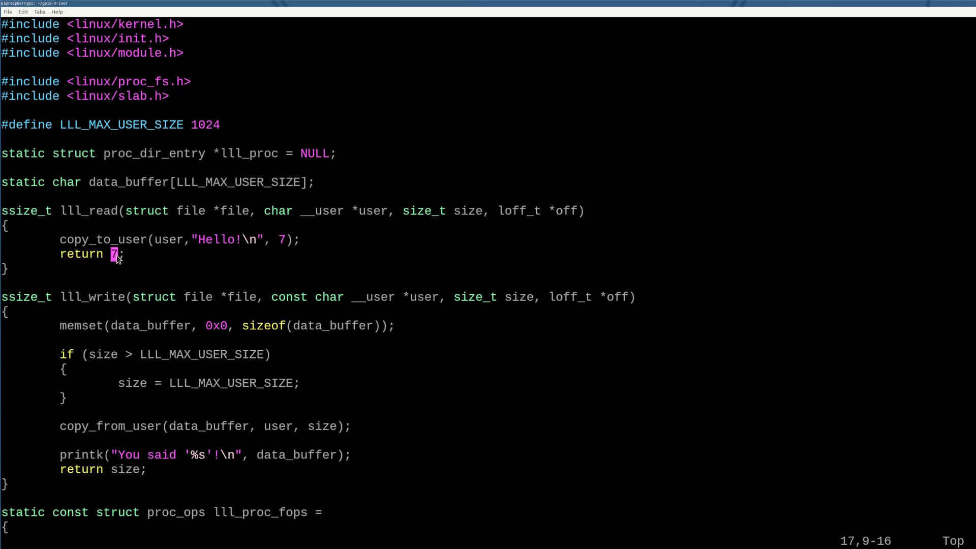
mouse_move(45, 276)
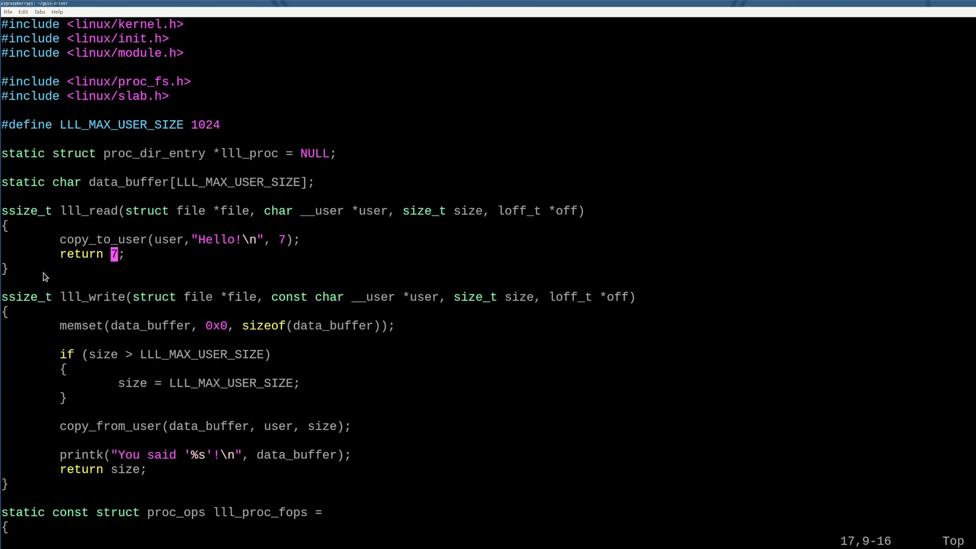
mouse_move(39, 278)
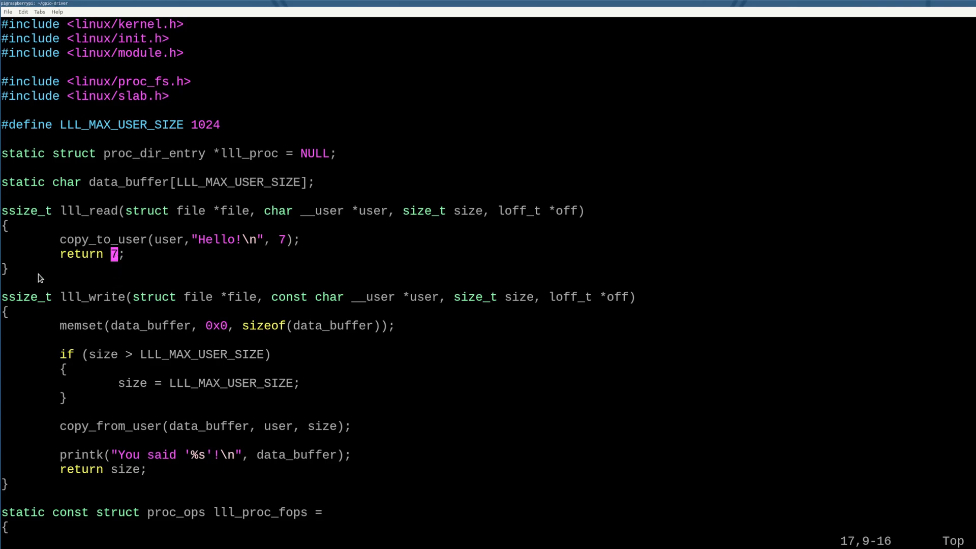
mouse_move(29, 283)
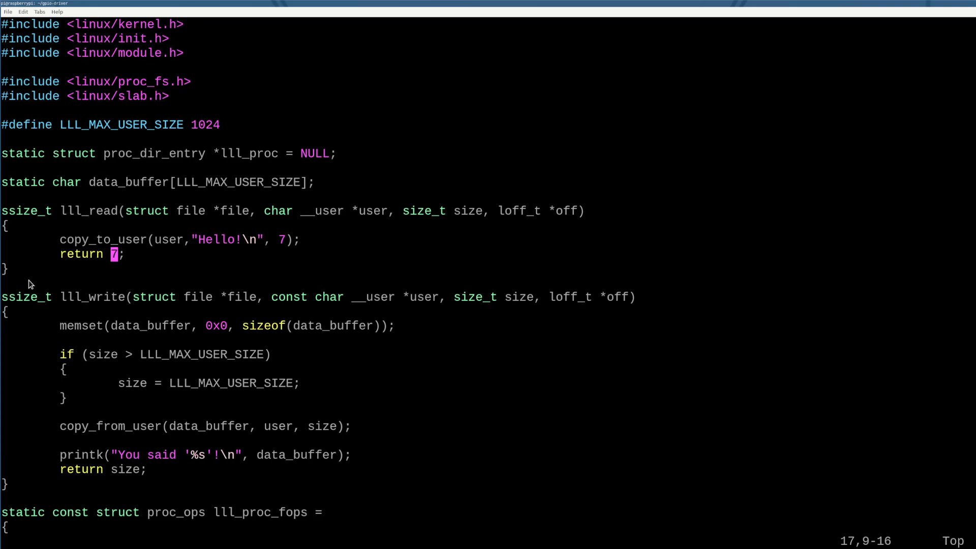
scroll("down", 3)
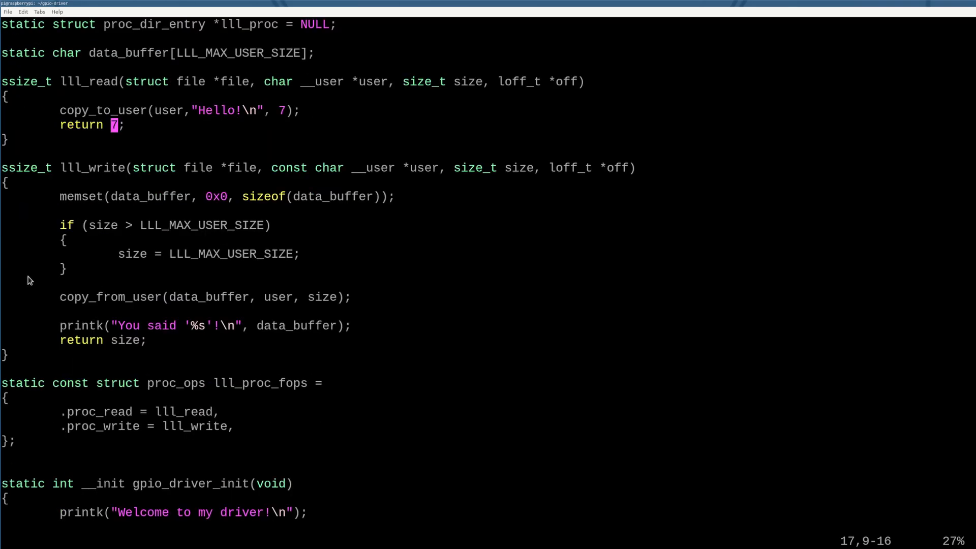
mouse_move(128, 204)
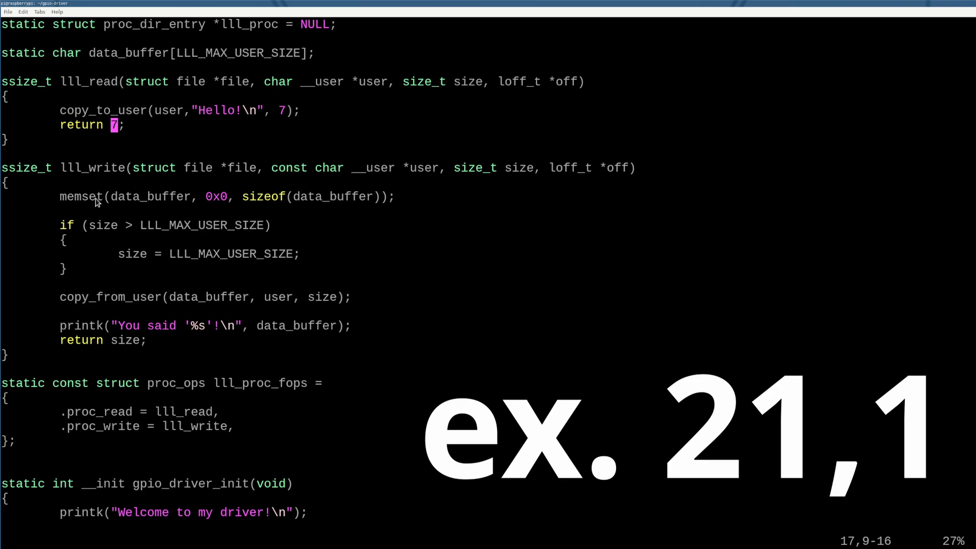
mouse_move(187, 290)
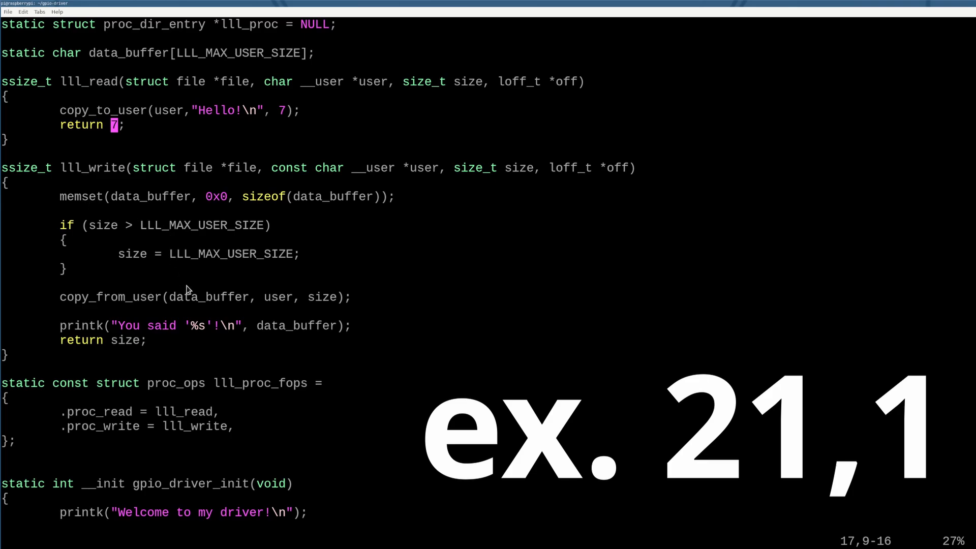
mouse_move(200, 282)
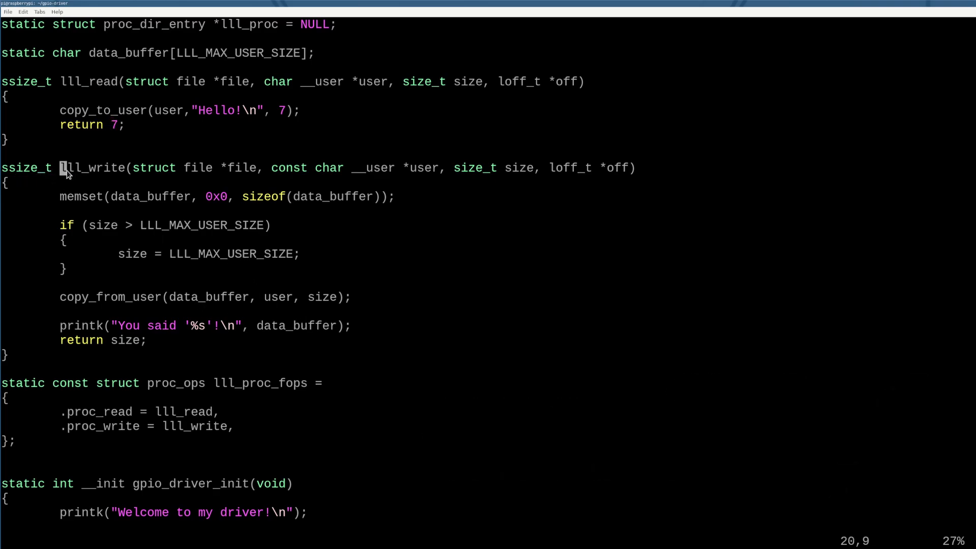
key("v")
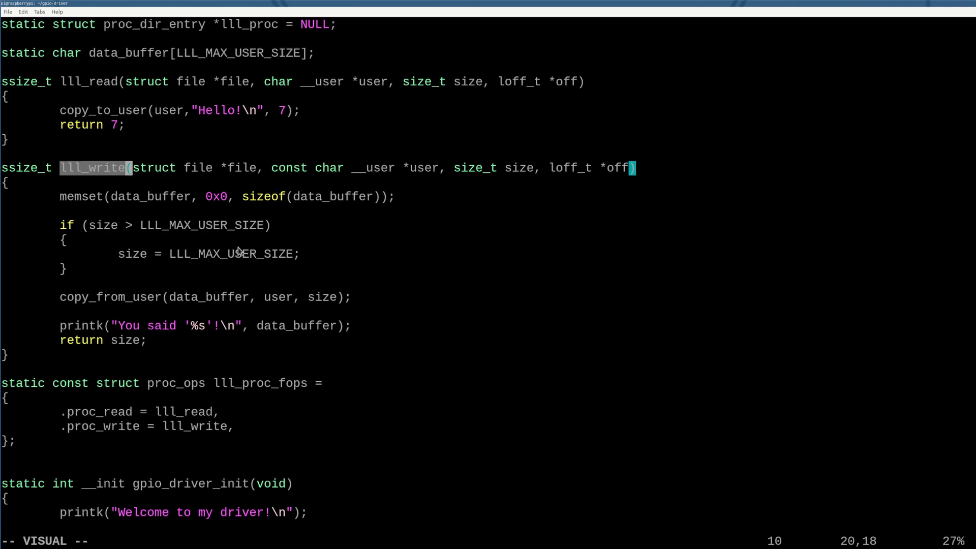
key("Escape")
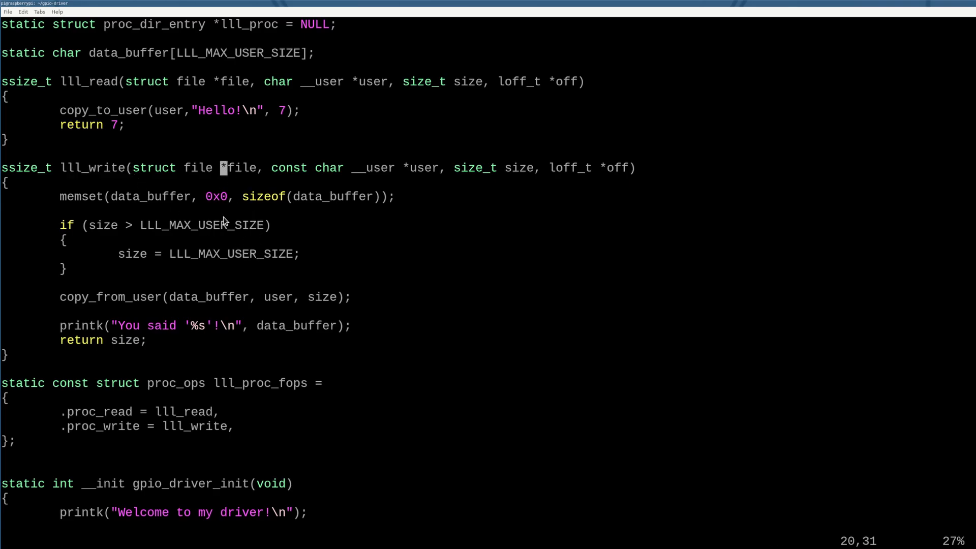
mouse_move(207, 199)
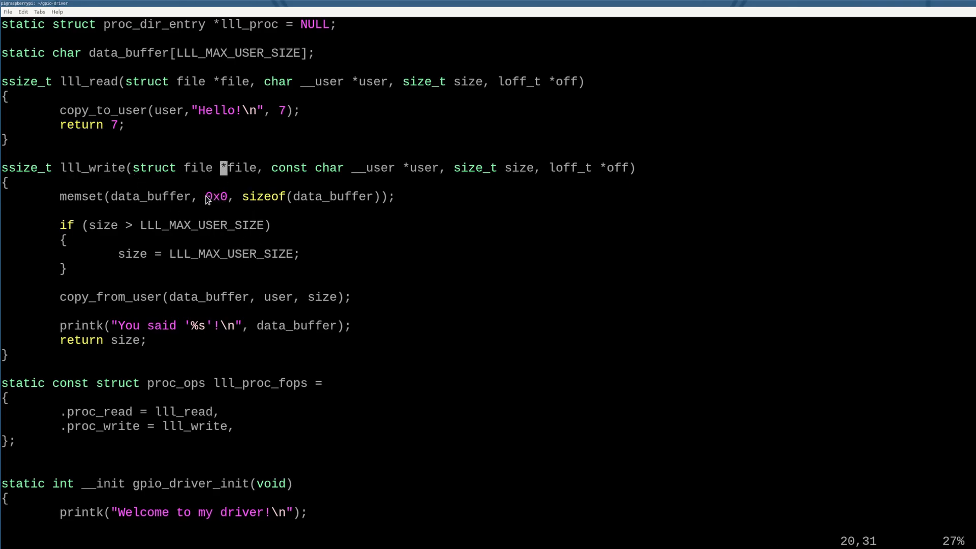
mouse_move(645, 176)
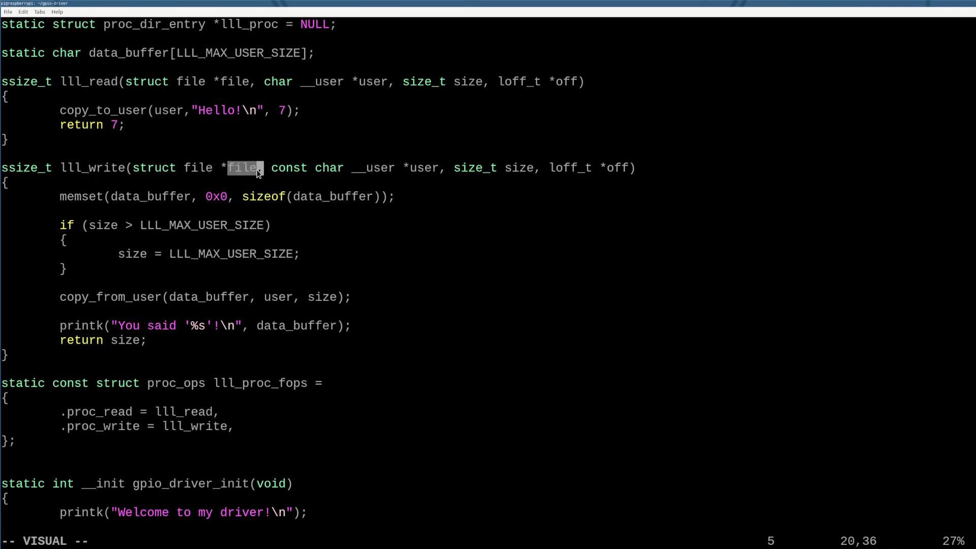
key("Escape")
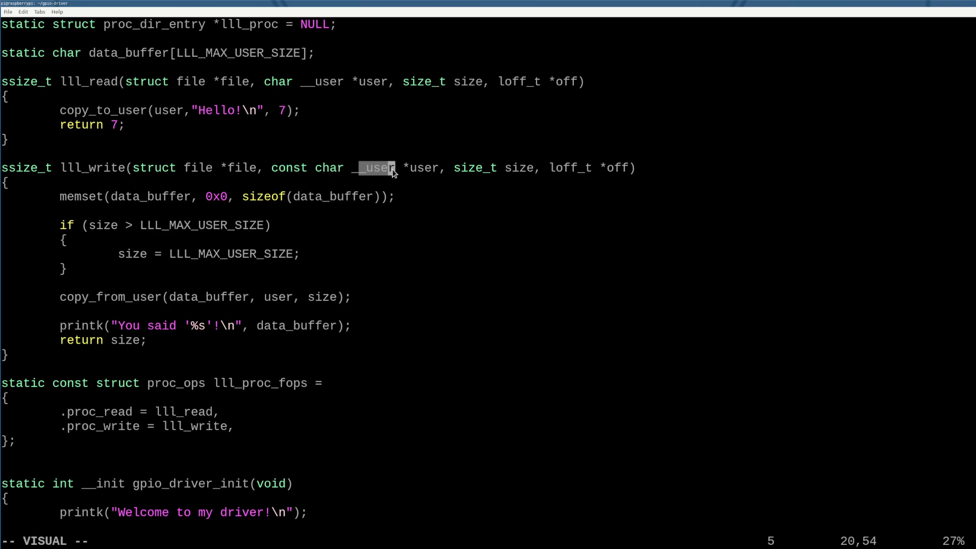
key("l")
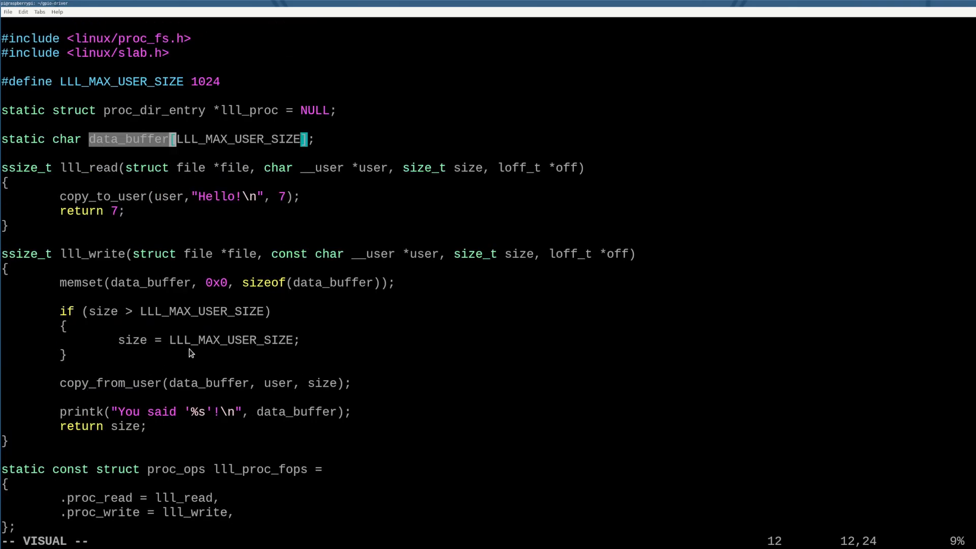
mouse_move(174, 421)
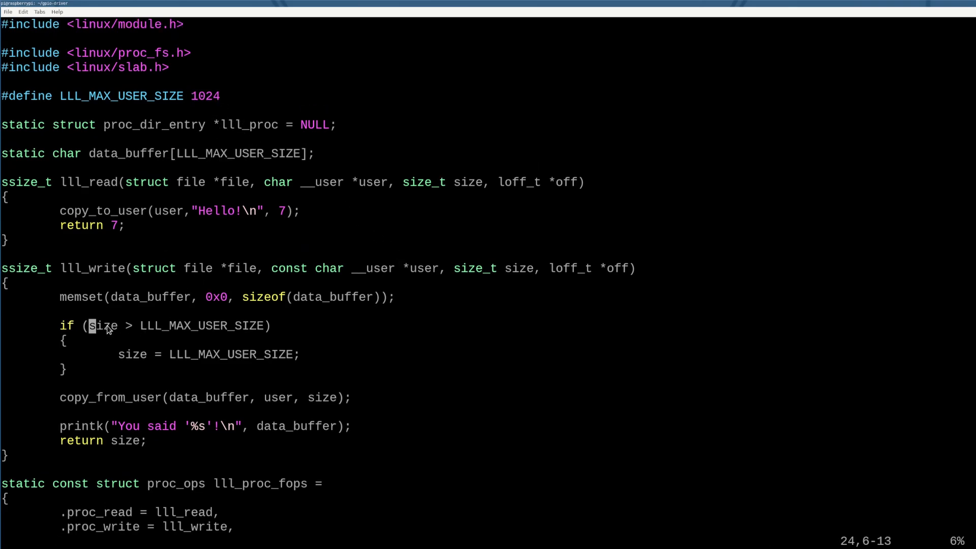
key("v")
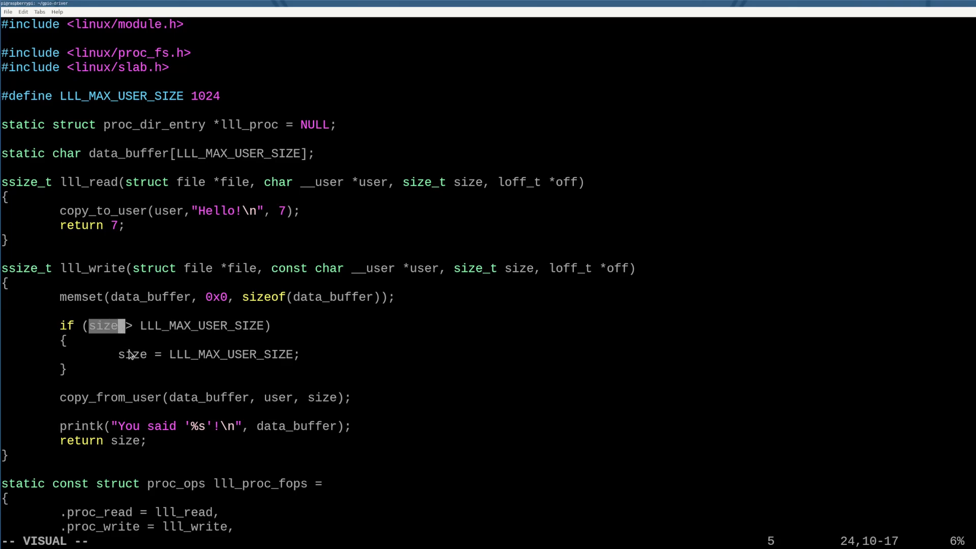
scroll("down", 3)
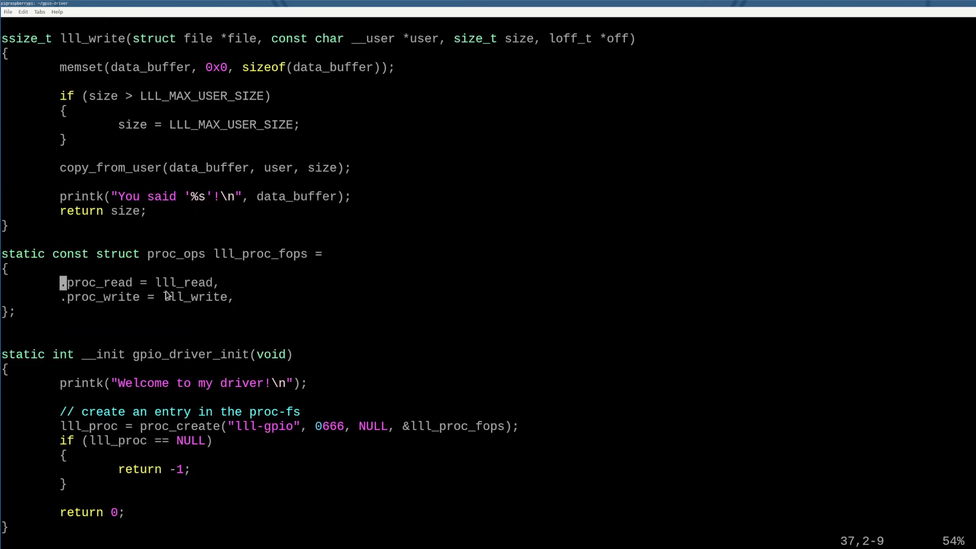
- Select the return line and write the driver source to disk with :w
key("v")
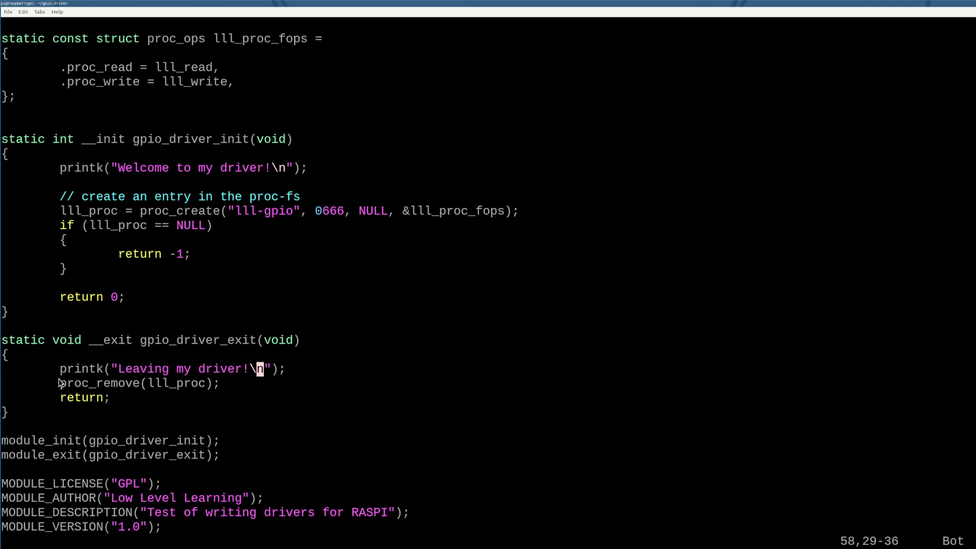
key("v")
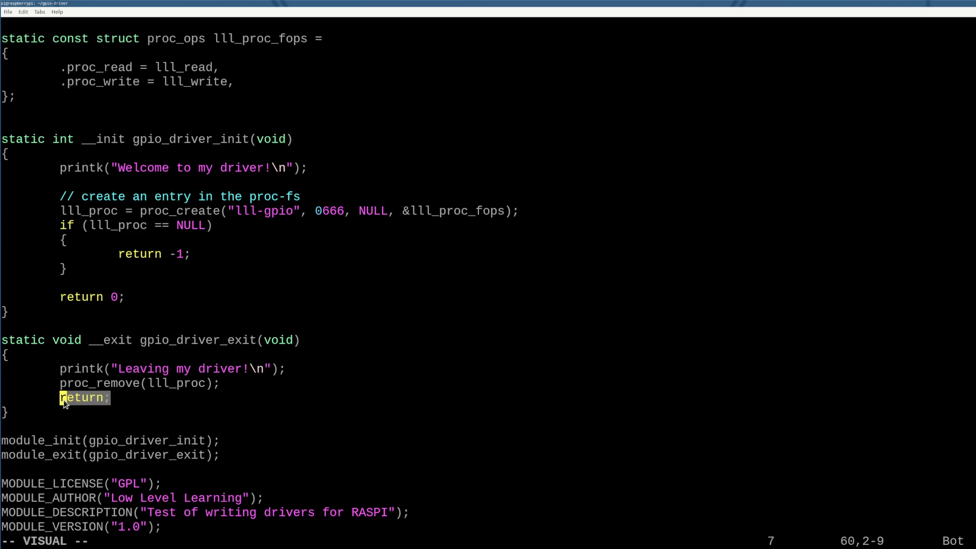
type(":w")
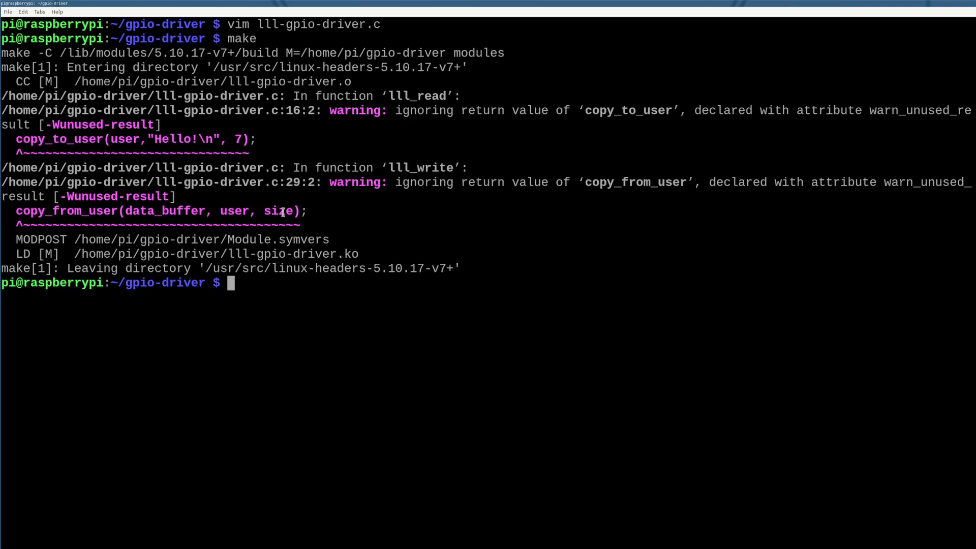
- Review the make warnings for lll-gpio-driver.ko and begin a sudo command
double_click(145, 211)
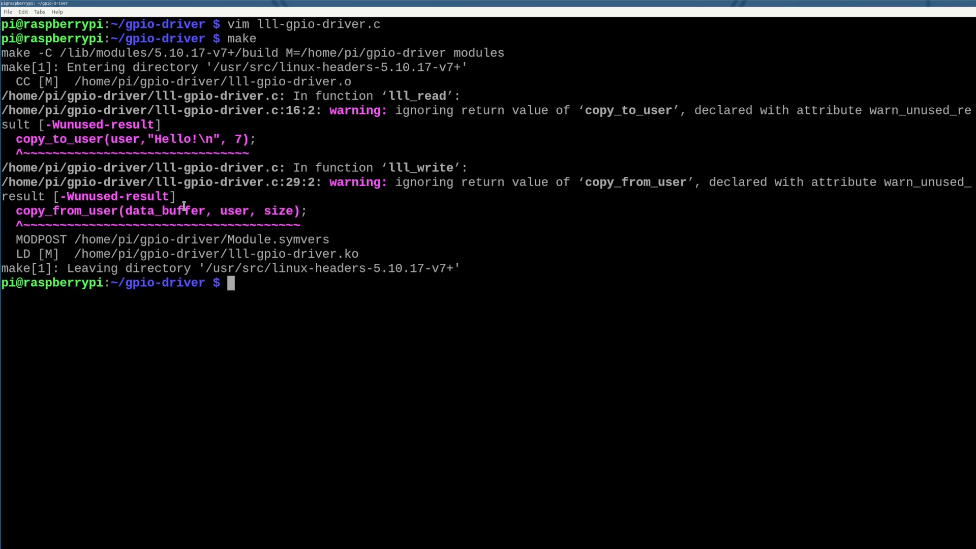
type("sudo")
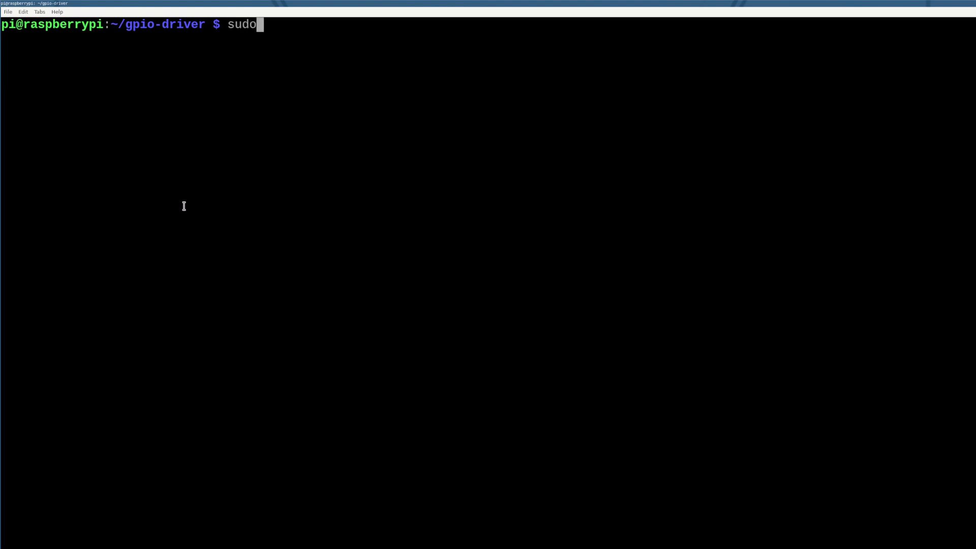
- Check lsmod for lll, insmod lll-gpio-driver.ko, and start listing /proc
type("lsmod | grep lll")
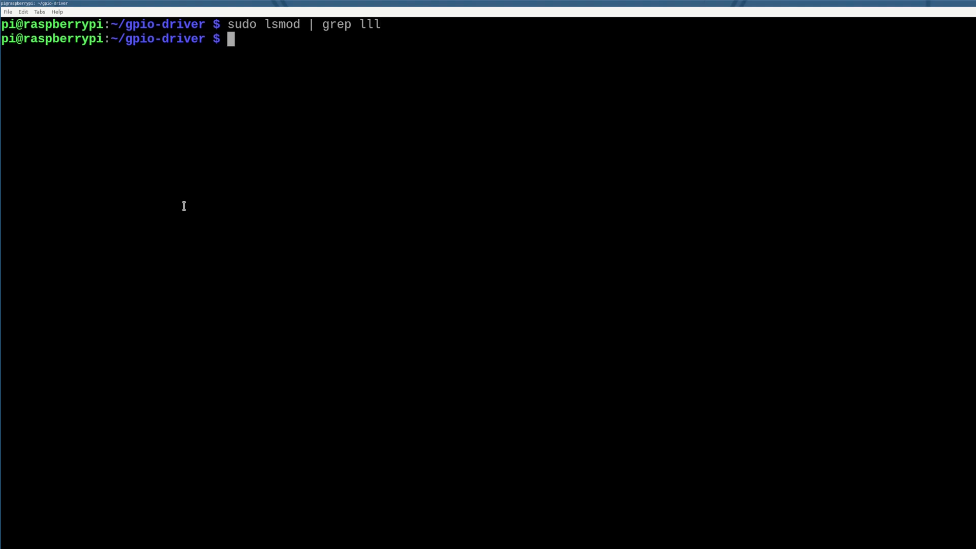
type("sudo")
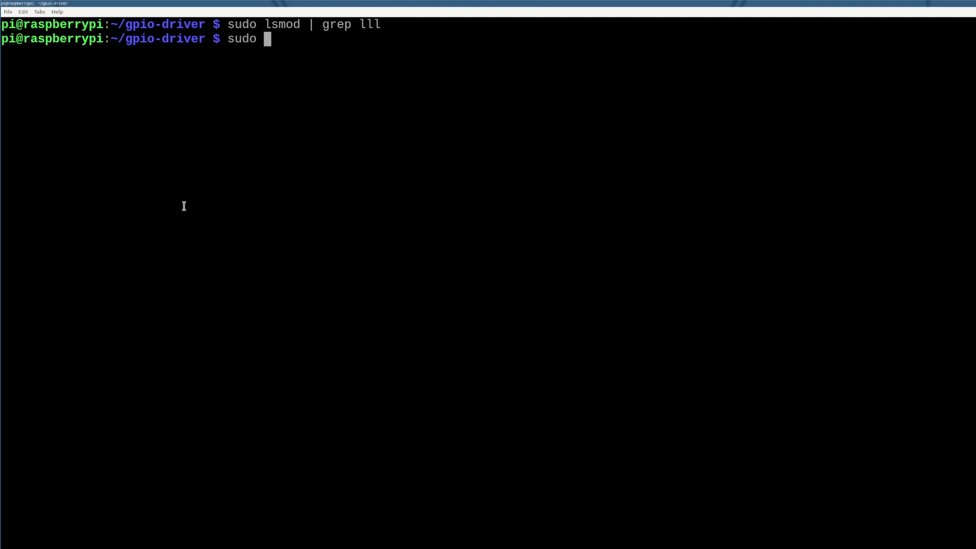
type("insmod")
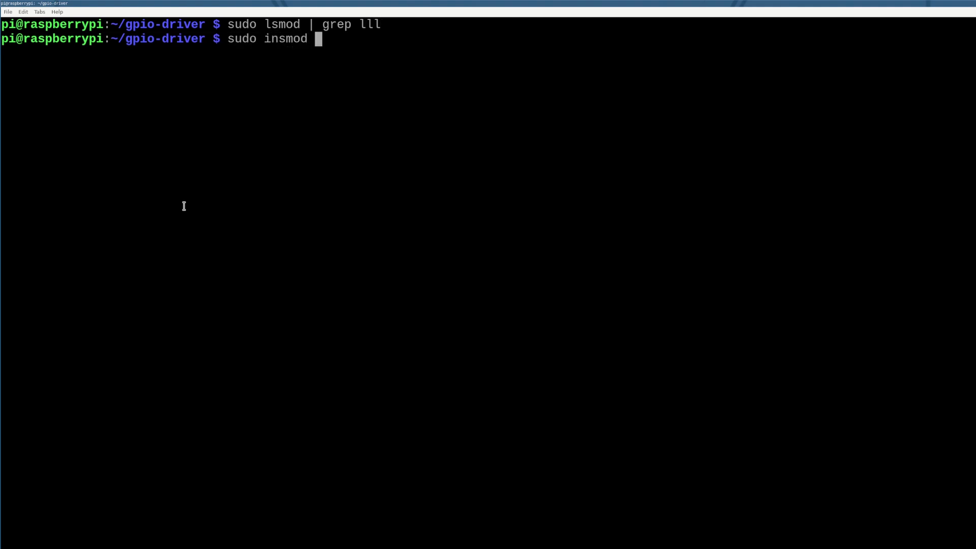
type("lll-gpio-driver.j")
type("sudo lsmod | grep ll")
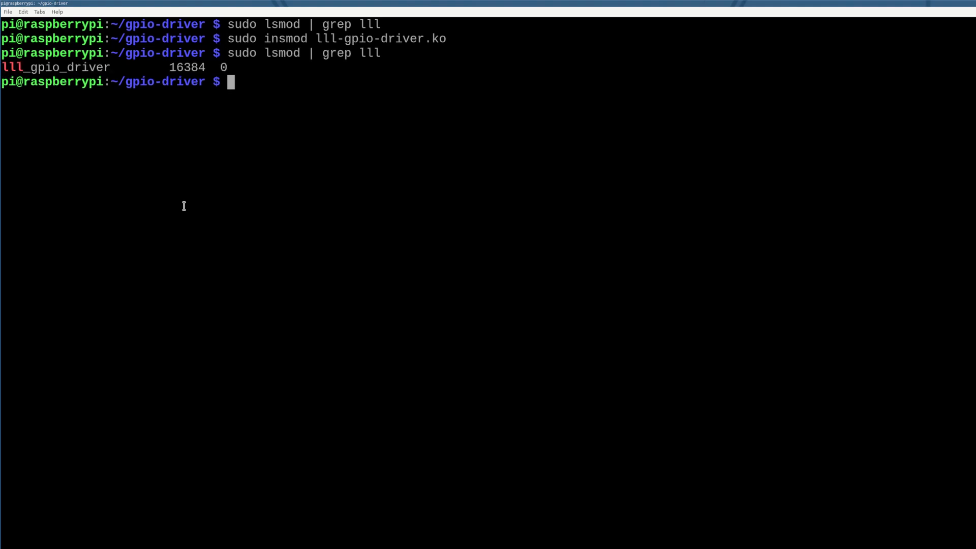
type("ls /proc")
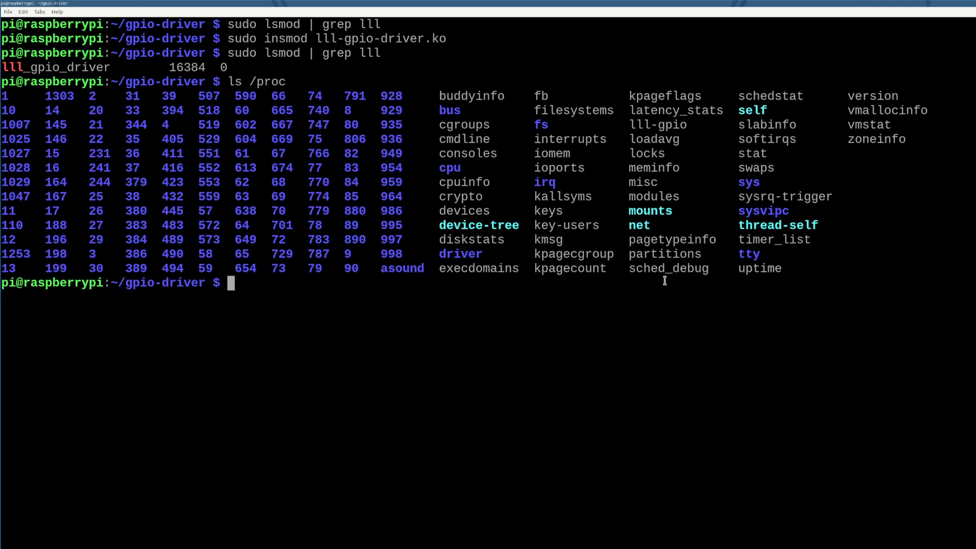
- Confirm lll-gpio in the /proc listing and begin a cat command on the driver entry
double_click(659, 125)
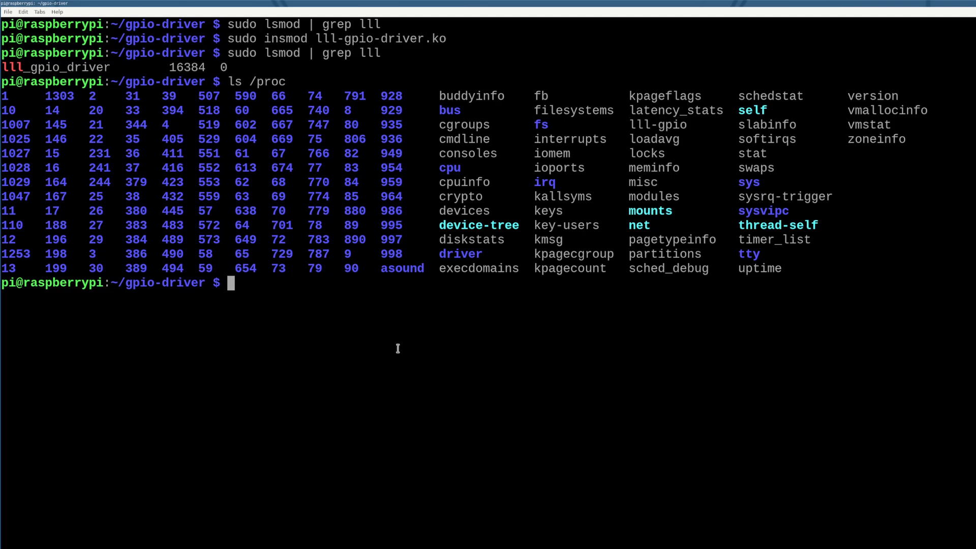
type("cat lll-gpio-driver.")
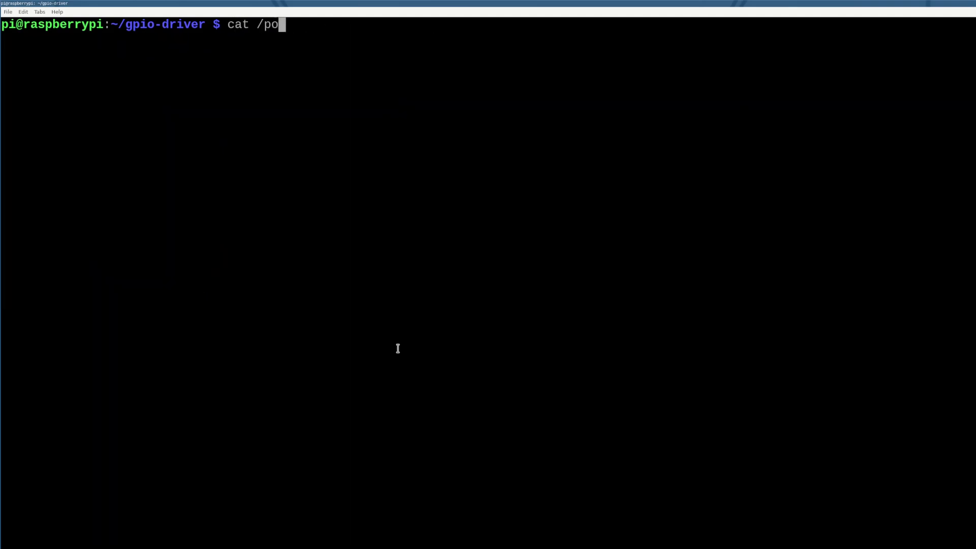
- Read the /proc/lll-gpio entry with cat, then clear the terminal
type("roc/lll-gpio")
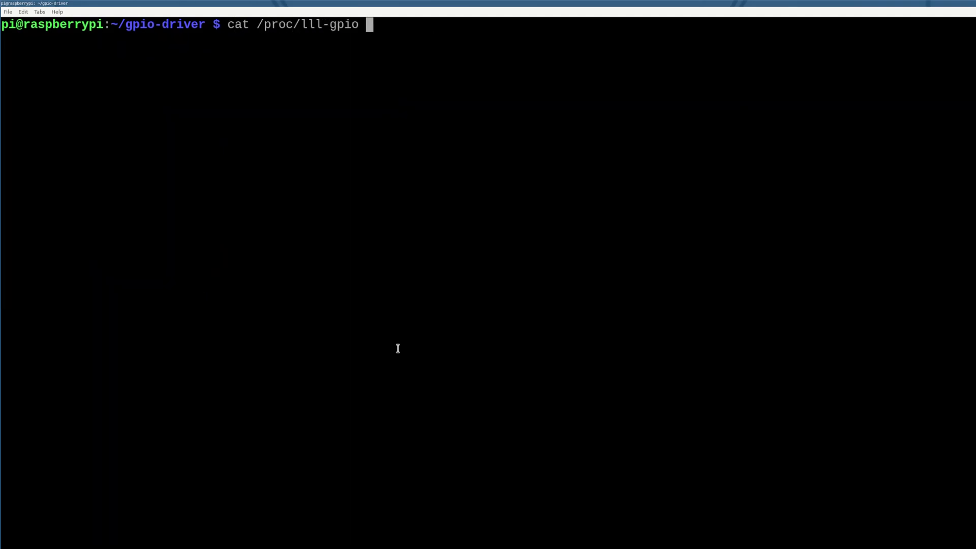
key("Return")
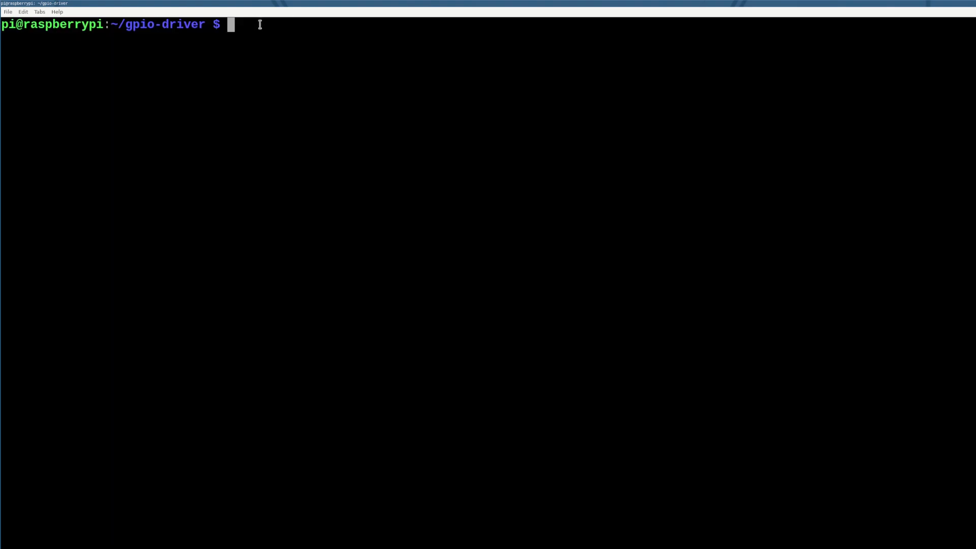
- Write "hello there kernel" into /proc/lll-gpio using echo -n
type("echo \"hel")
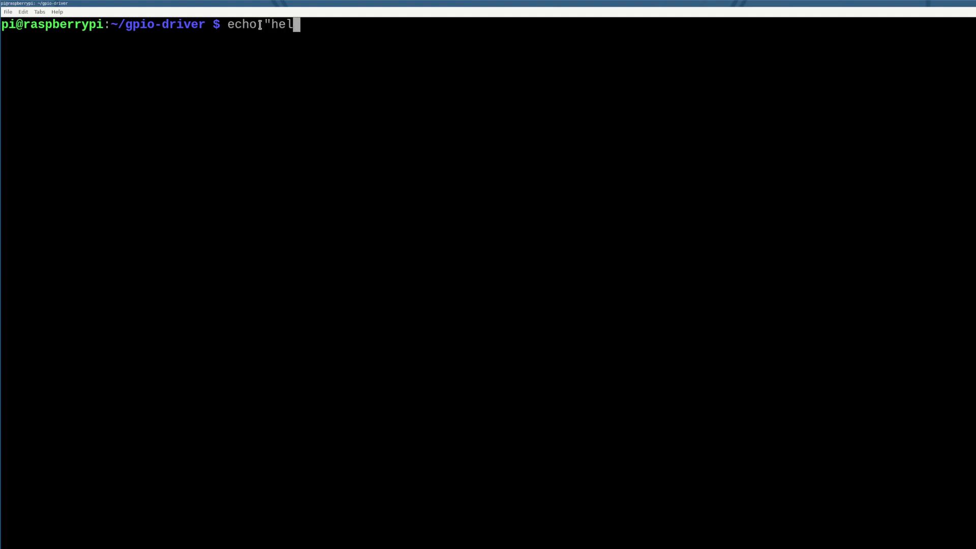
type("lo there kernel")
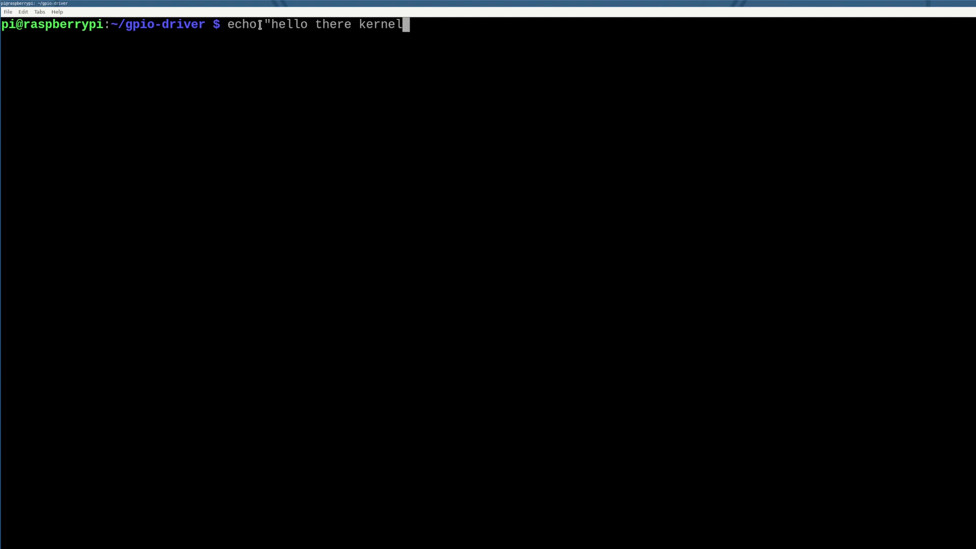
type("\" >")
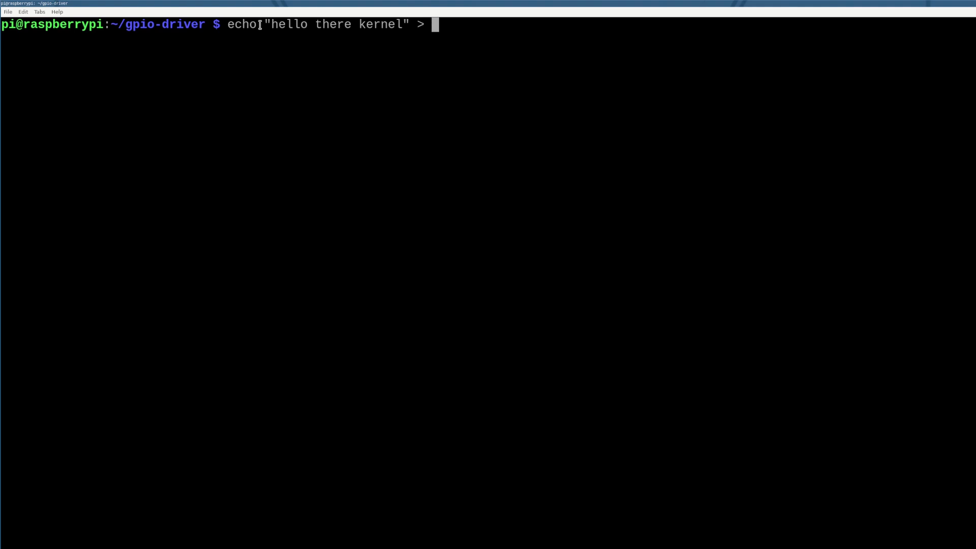
type("/proc/lll")
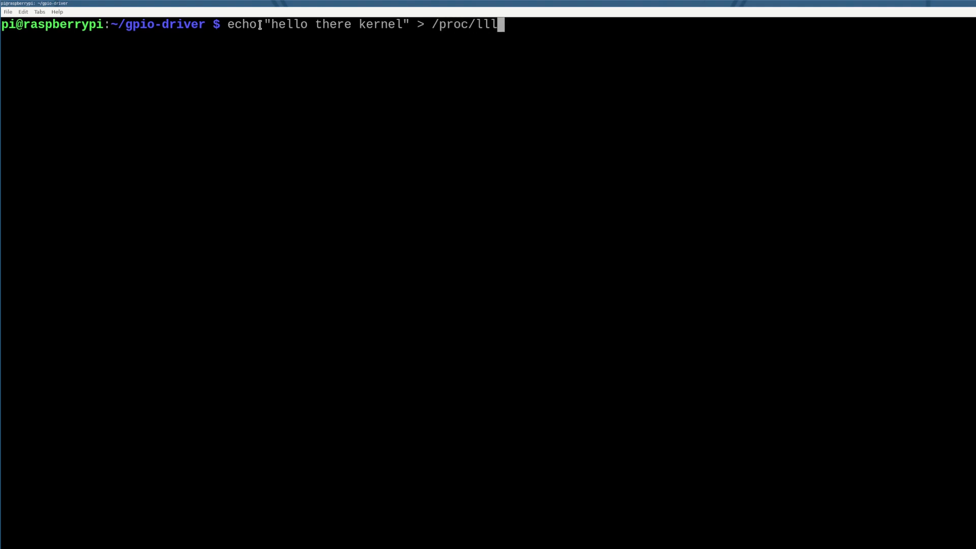
type("-gpio")
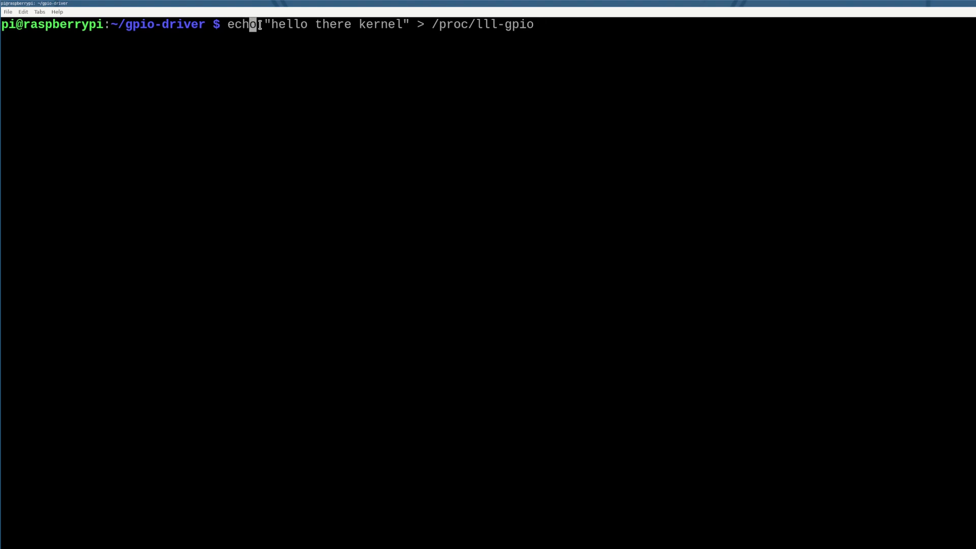
type("-n")
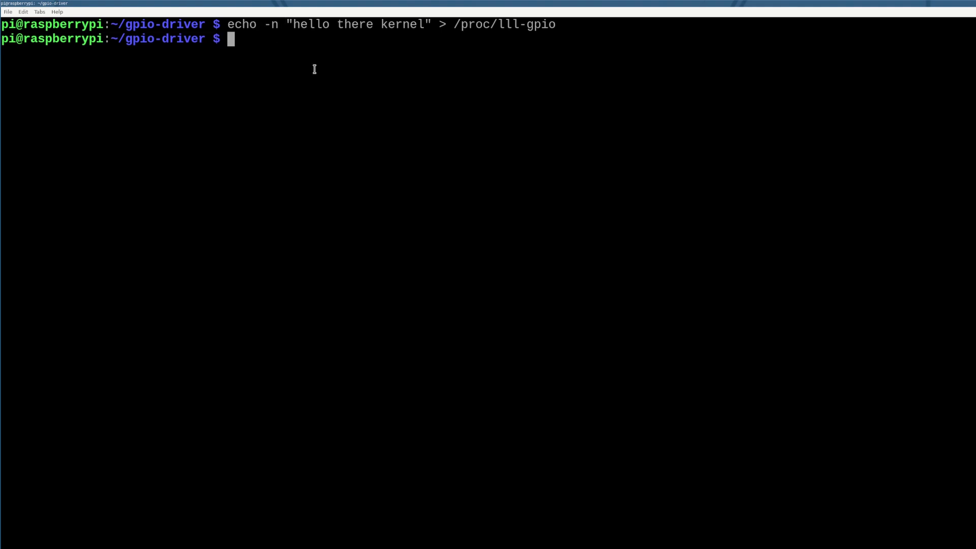
mouse_move(563, 70)
type("/proc/lll-gpio")
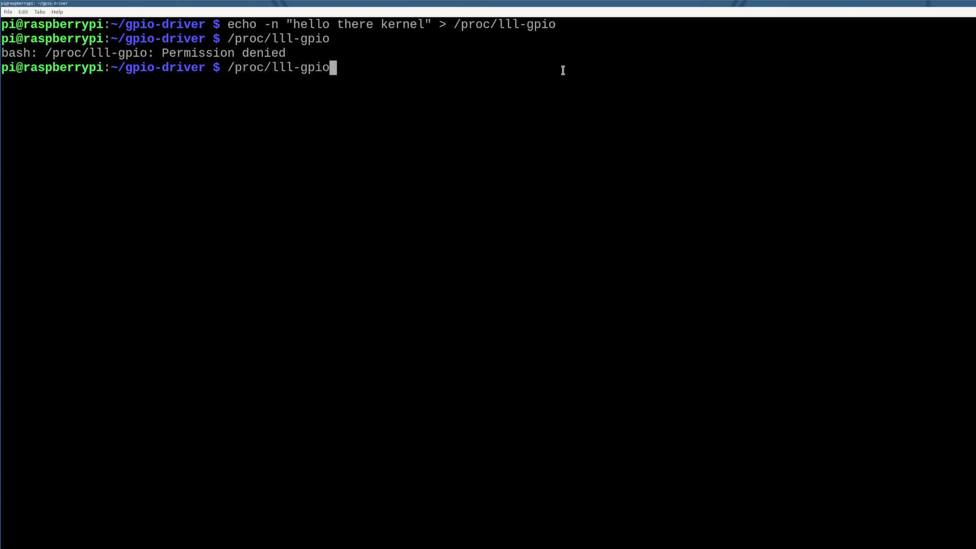
- Cat /proc/lll-gpio, which streams Hello! until interrupted, then check dmesg
type("cat")
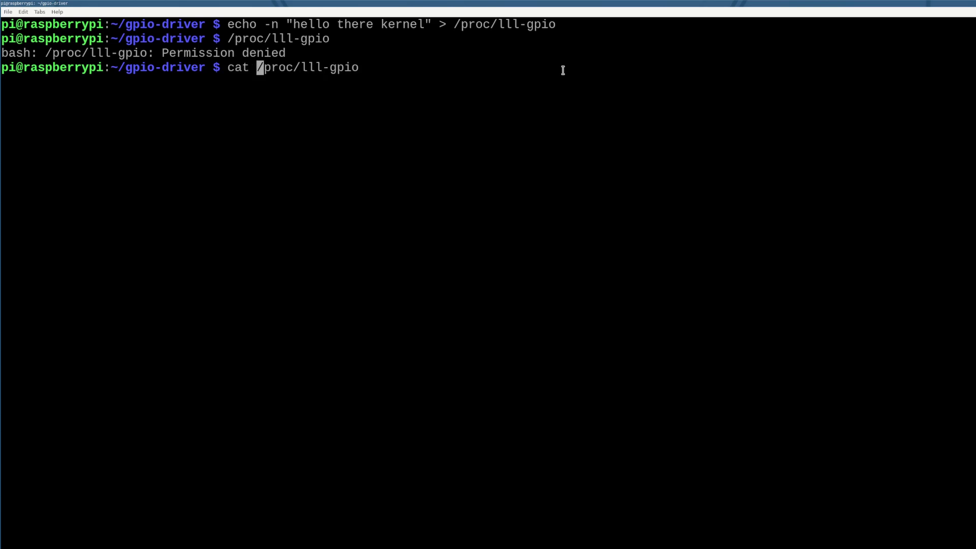
key("Return")
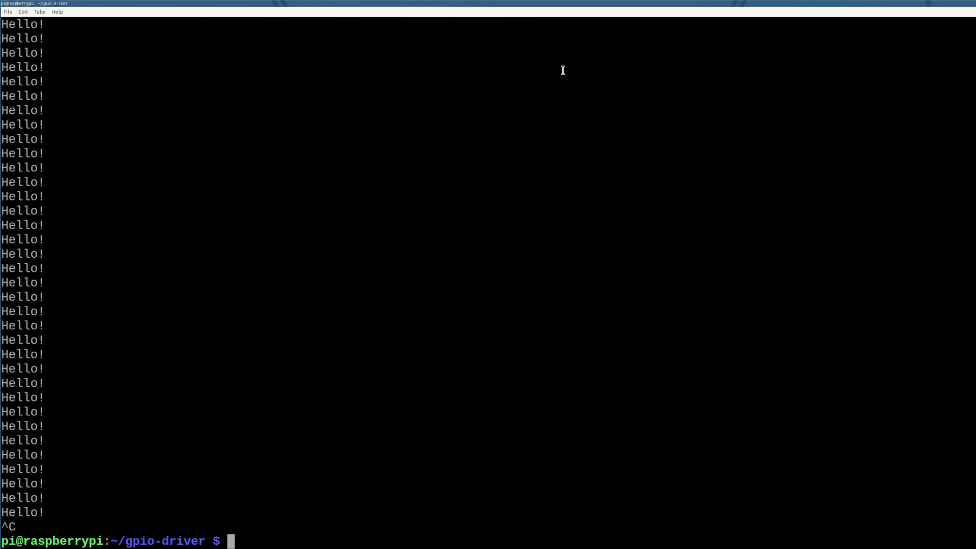
type("dmesg")
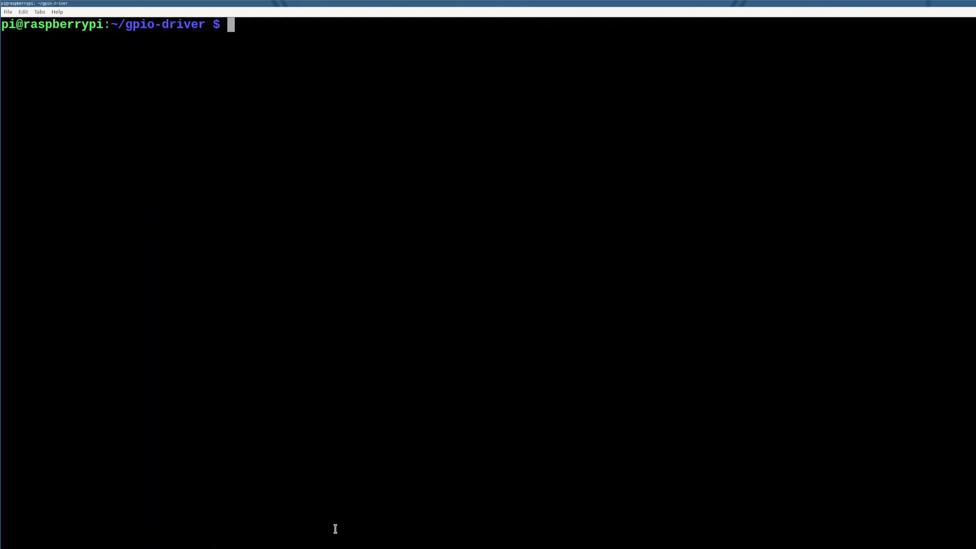
- List the gpio-driver folder showing the source, Makefile and lll-gpio-driver.ko
type("ls")
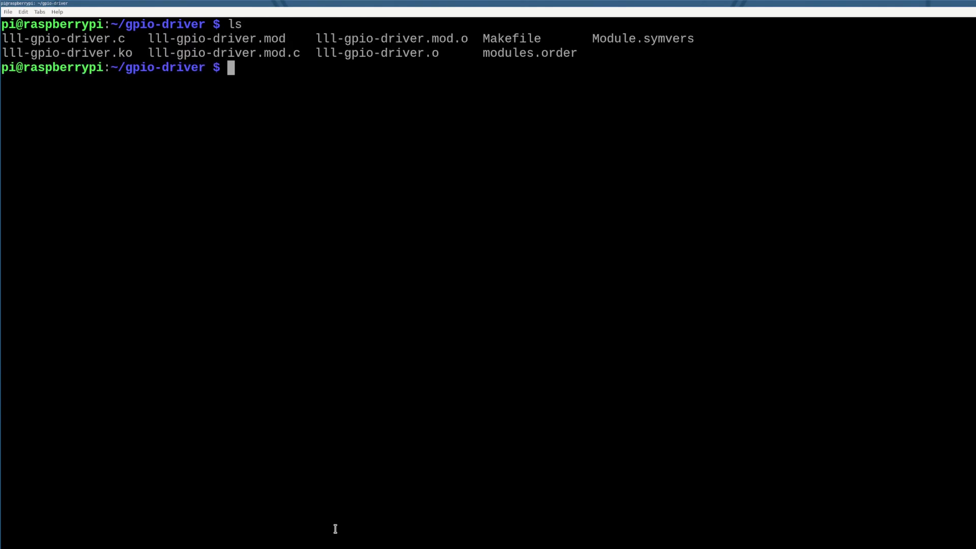
mouse_move(369, 252)
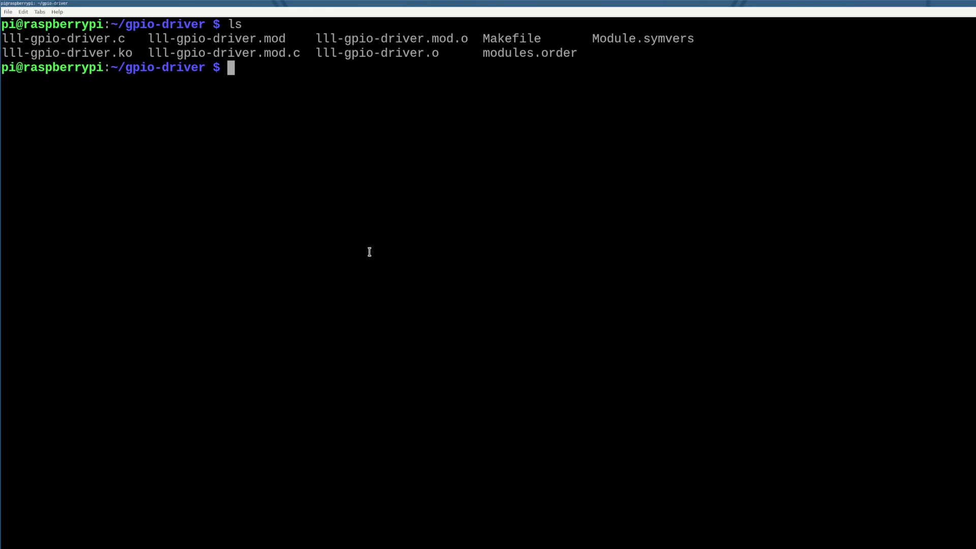
mouse_move(366, 250)
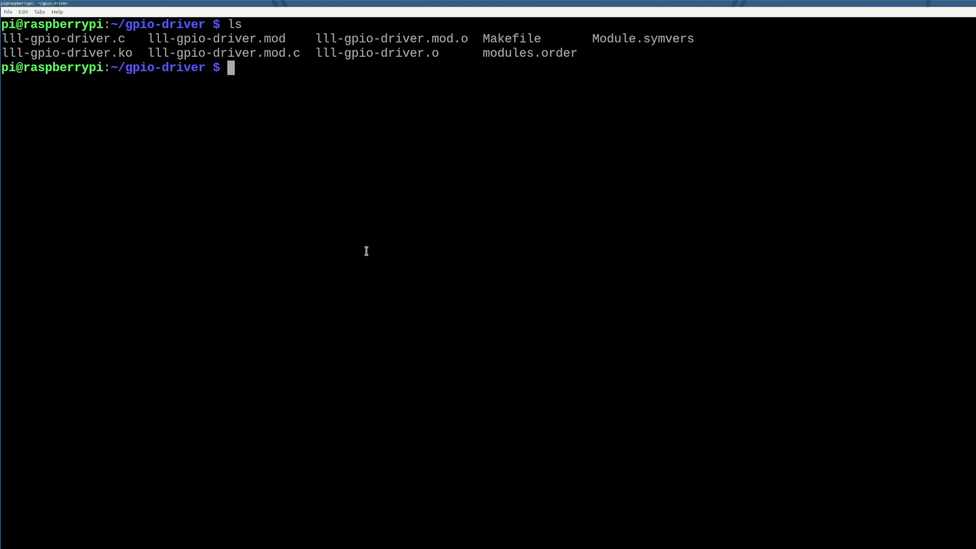